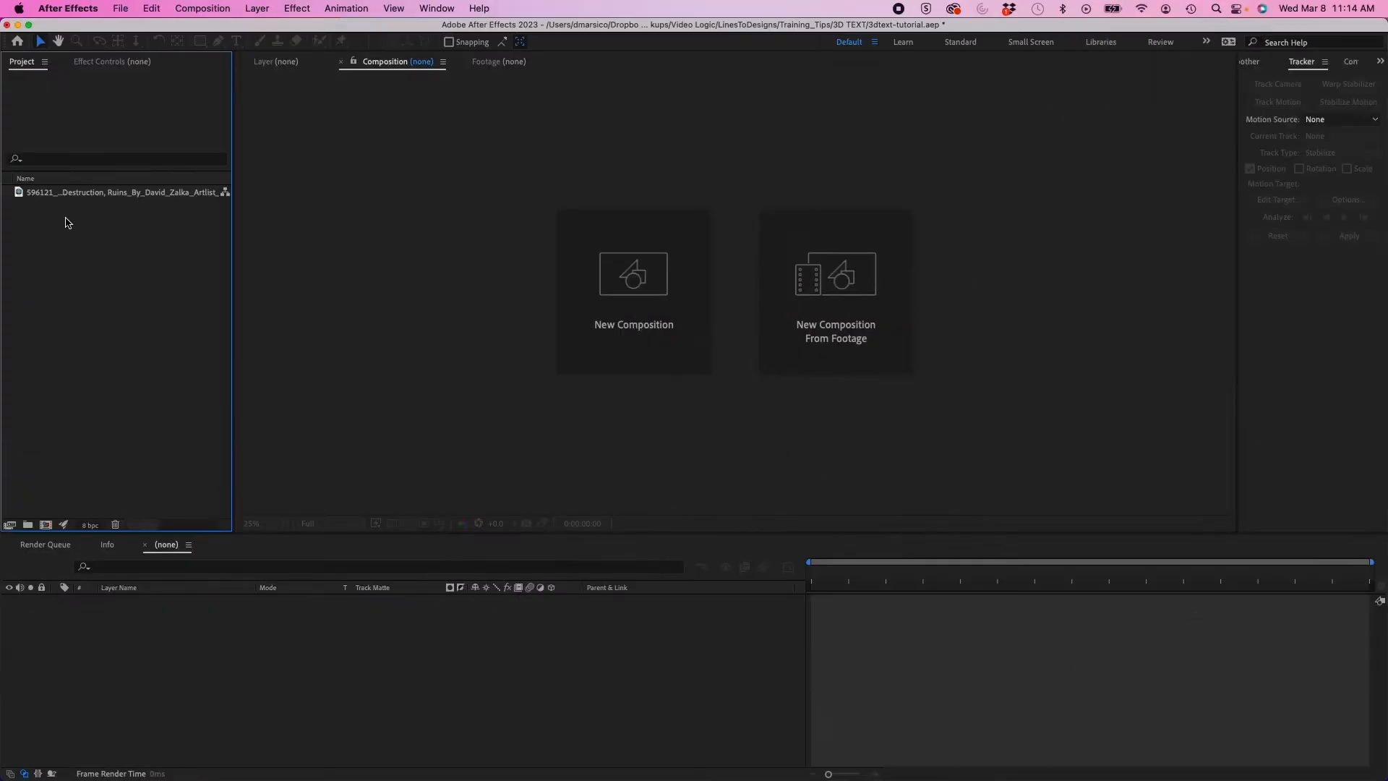
Create a composition from the abandoned factory drone clip and preview several later frames
click(124, 193)
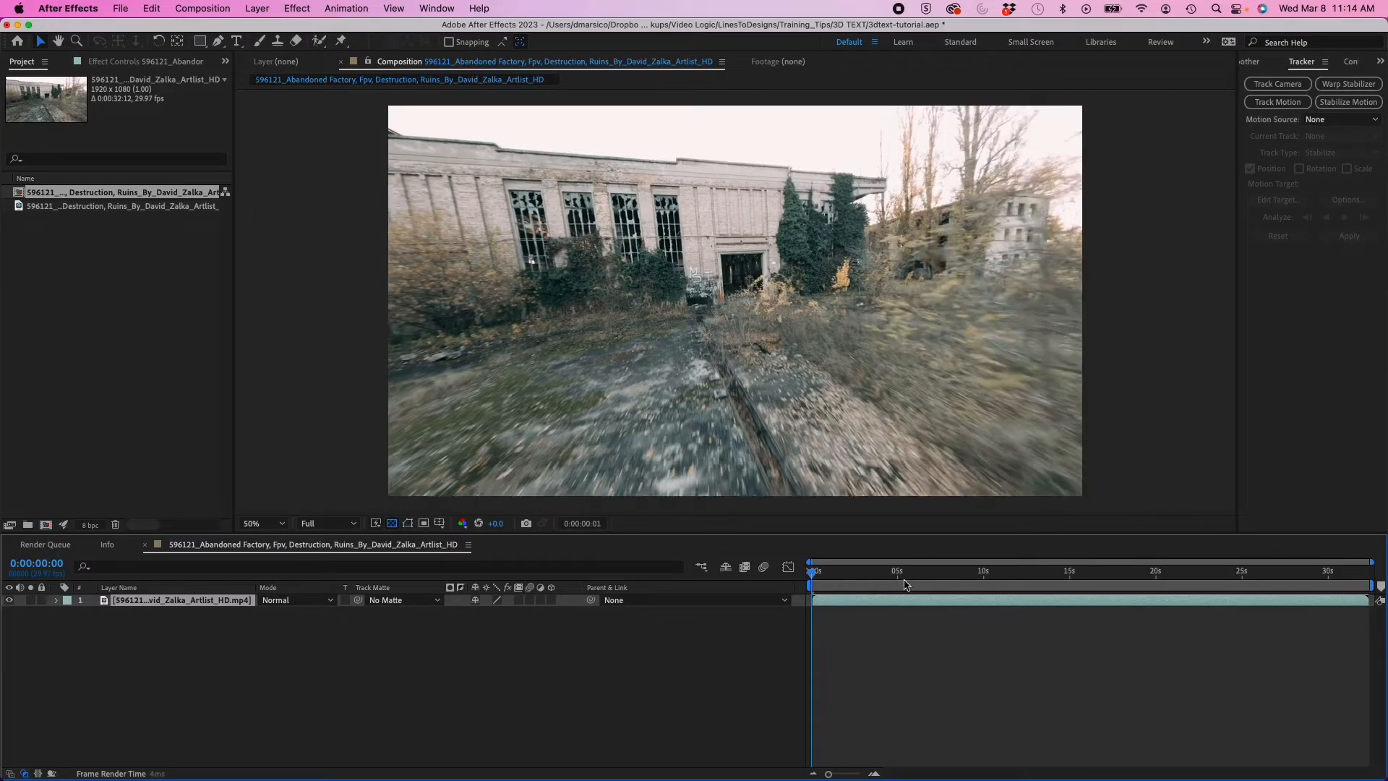
click(845, 584)
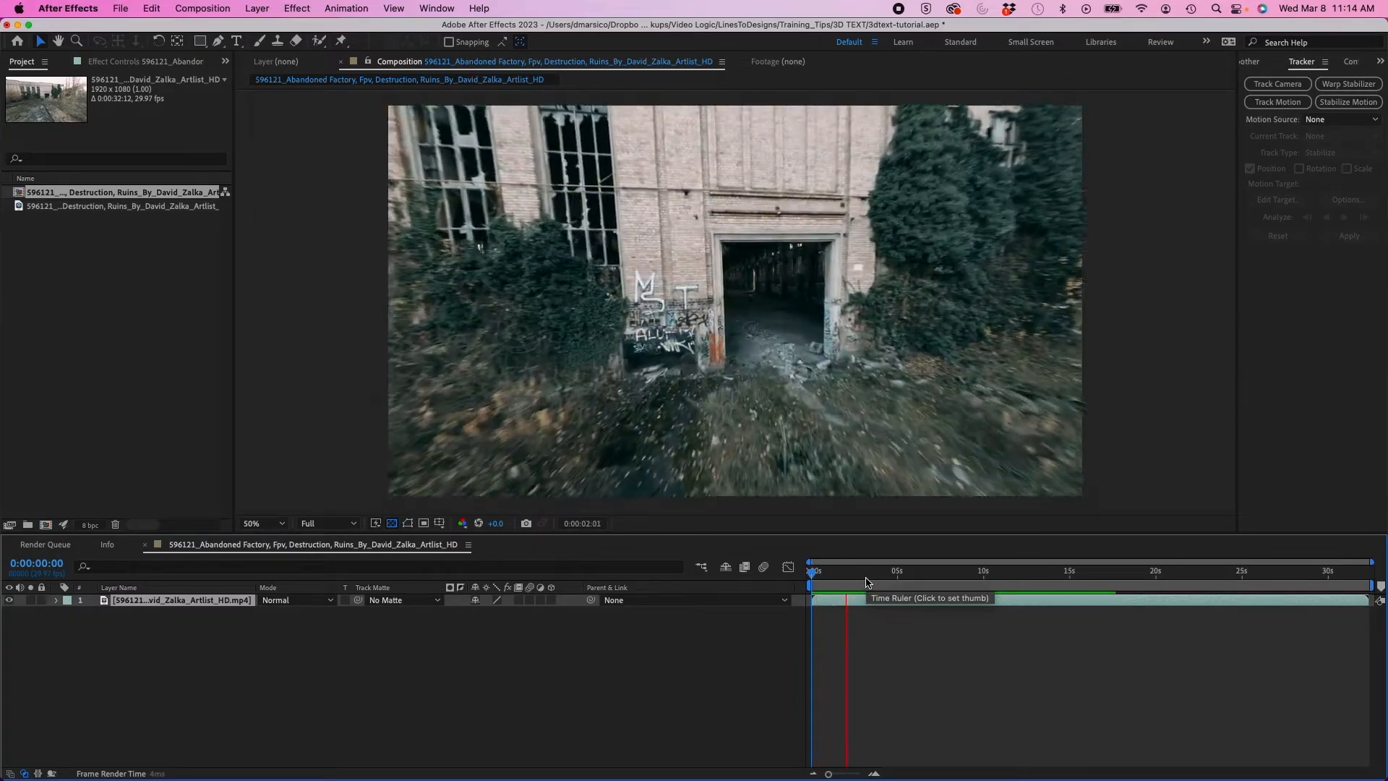
click(875, 582)
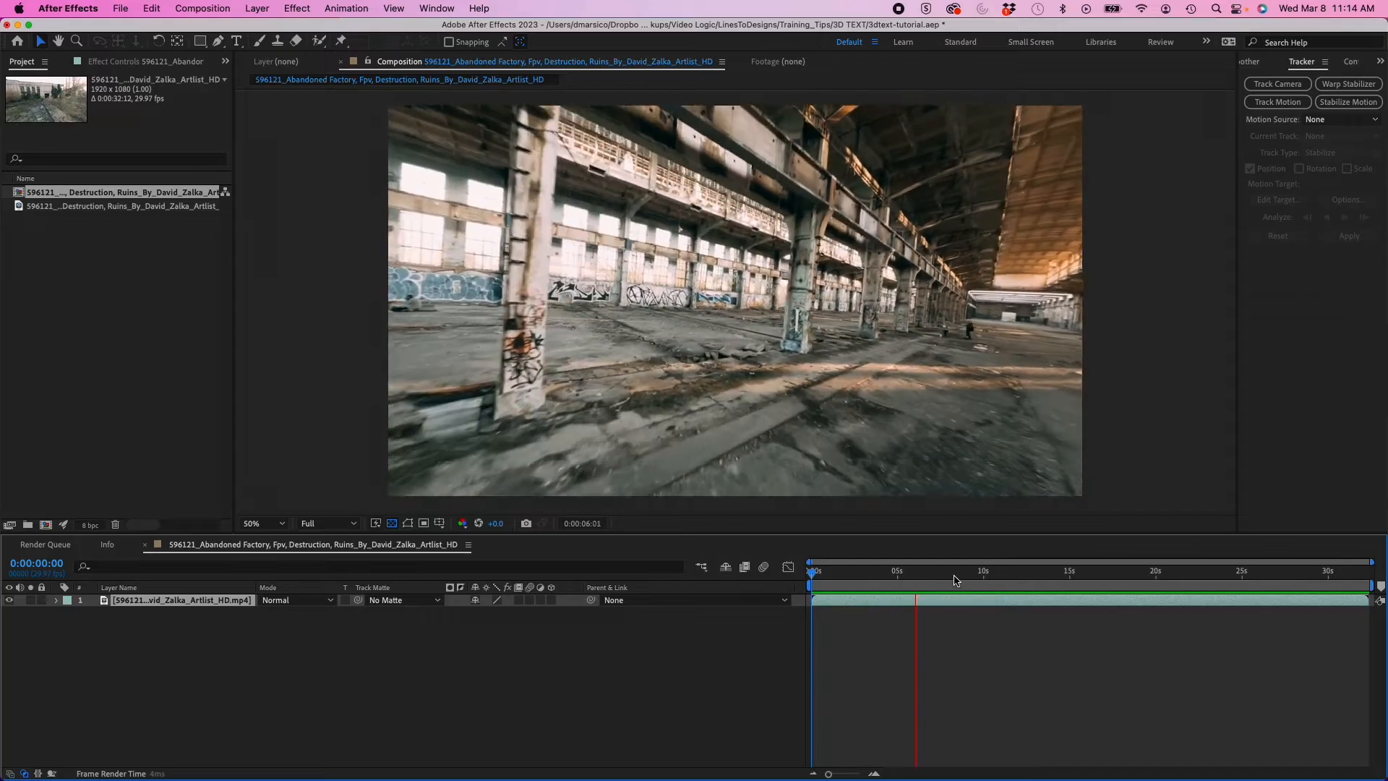
click(947, 583)
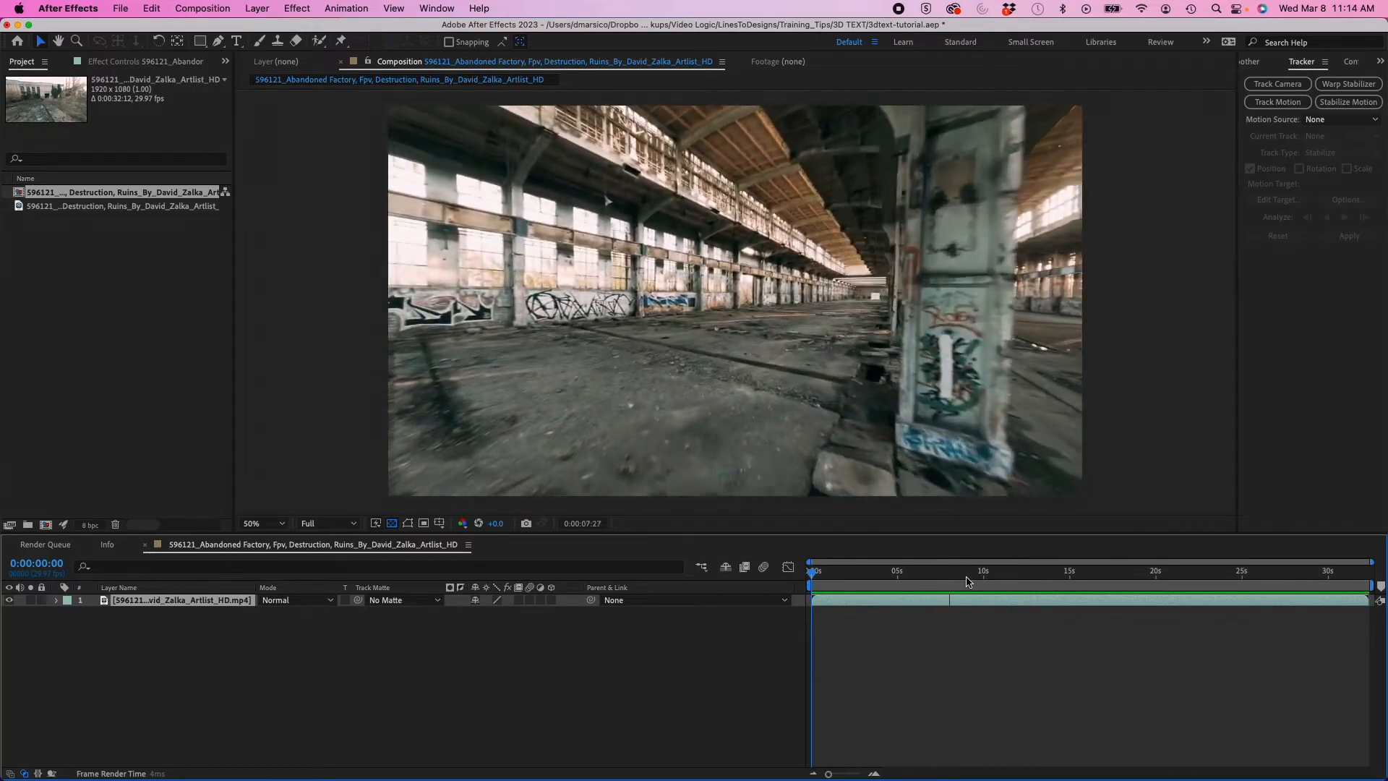
click(977, 582)
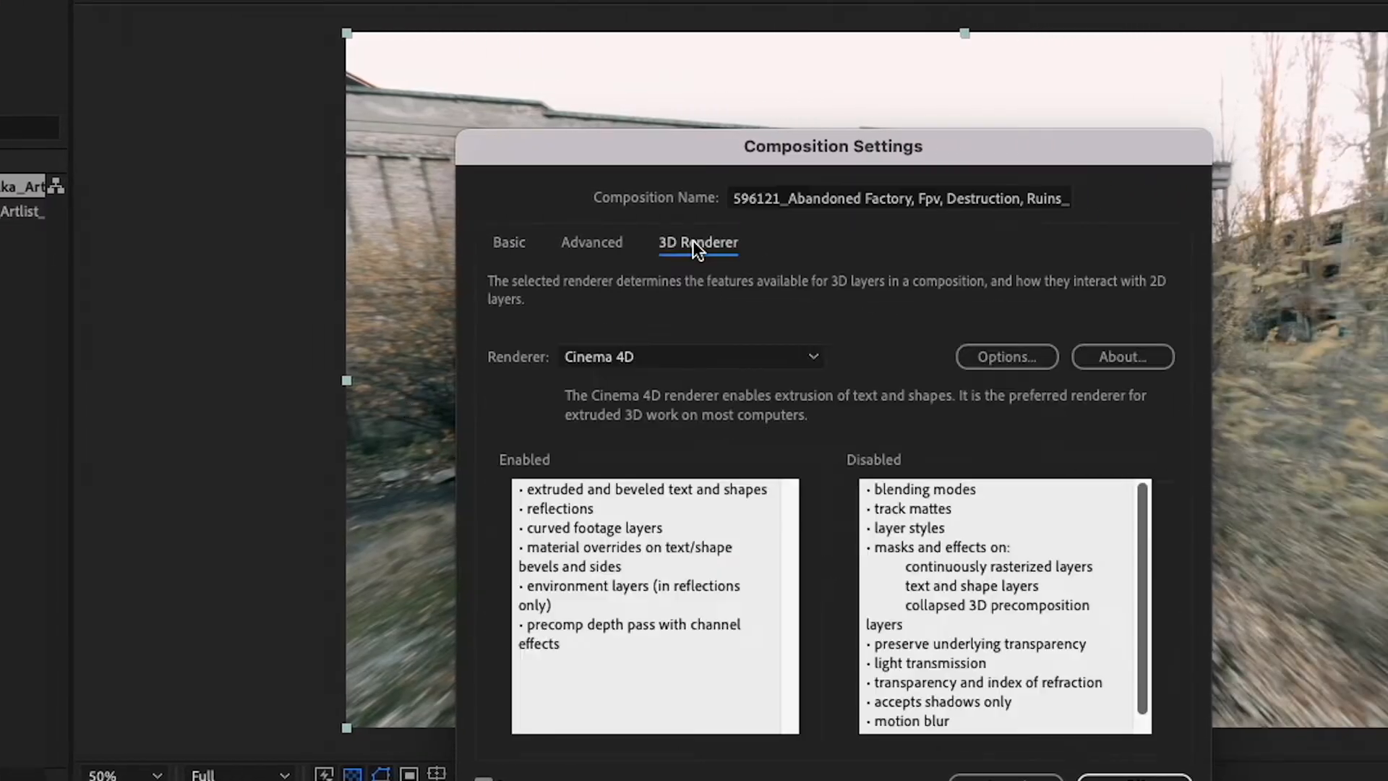
Switch the composition's 3D renderer to Cinema 4D
click(689, 356)
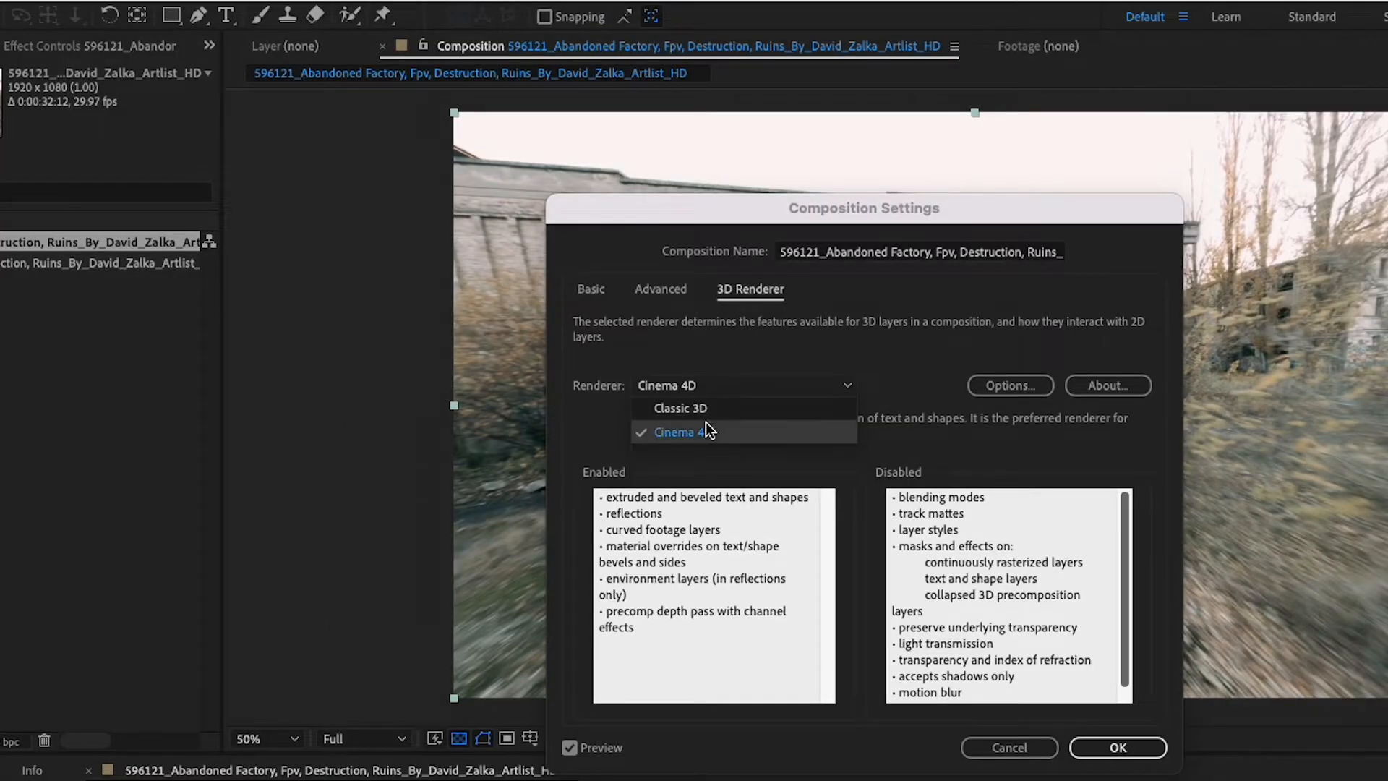
click(1116, 747)
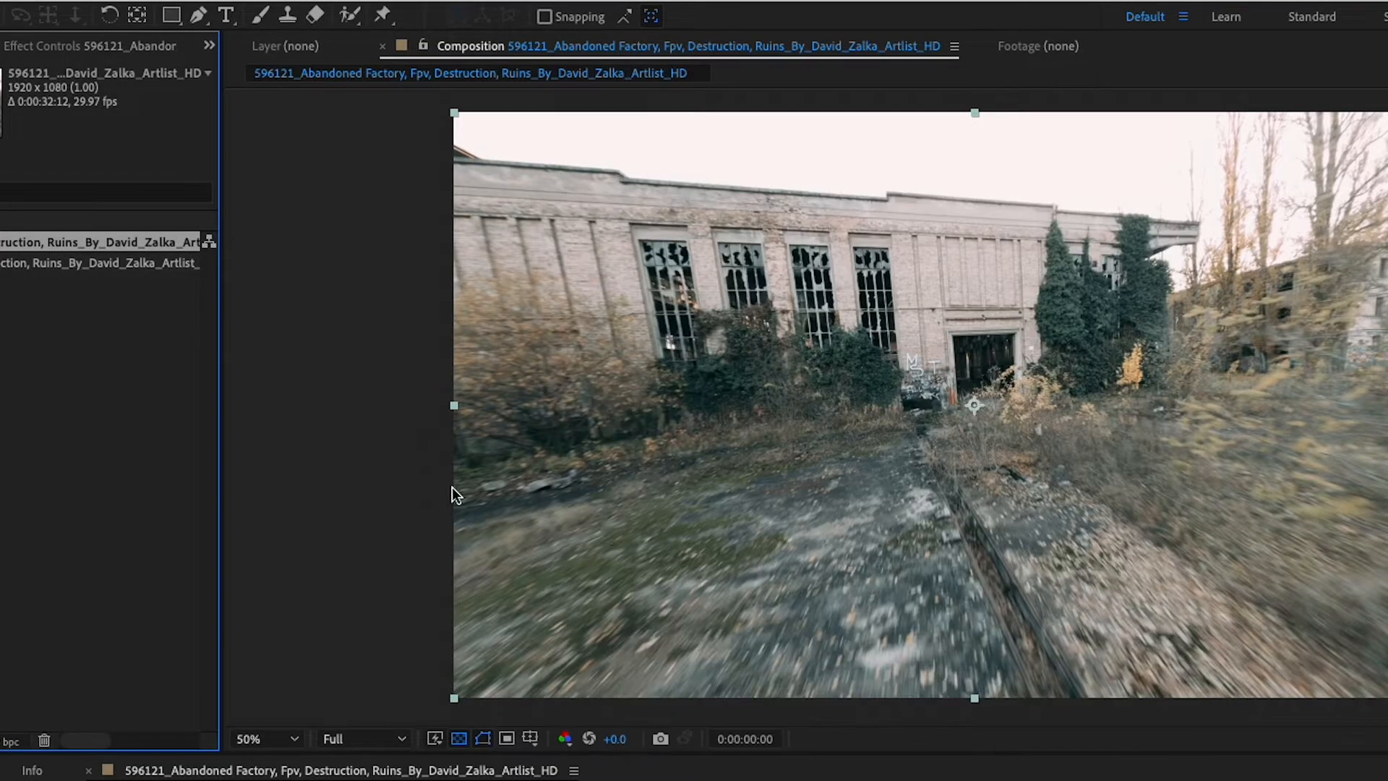
Bring up the factory footage layer's options to begin a camera track
right_click(314, 496)
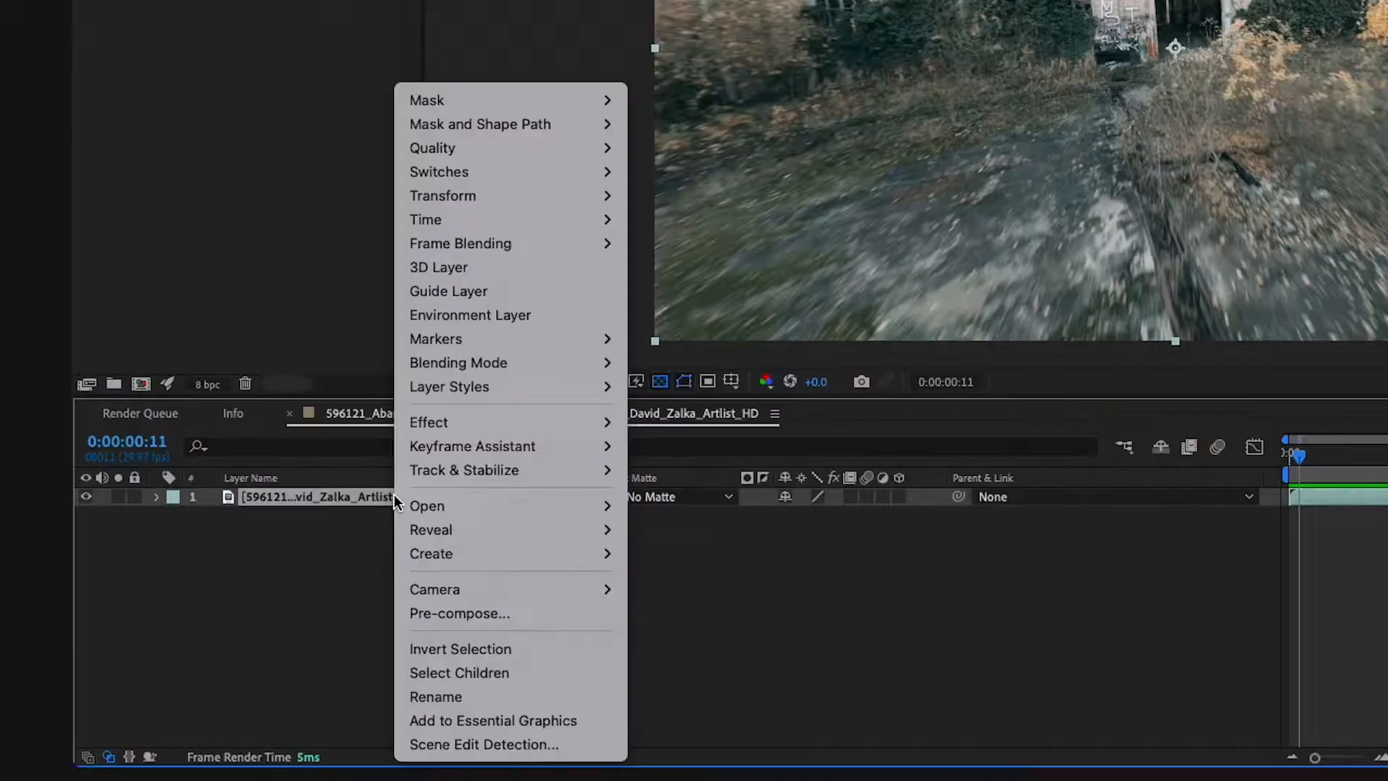
mouse_move(464, 470)
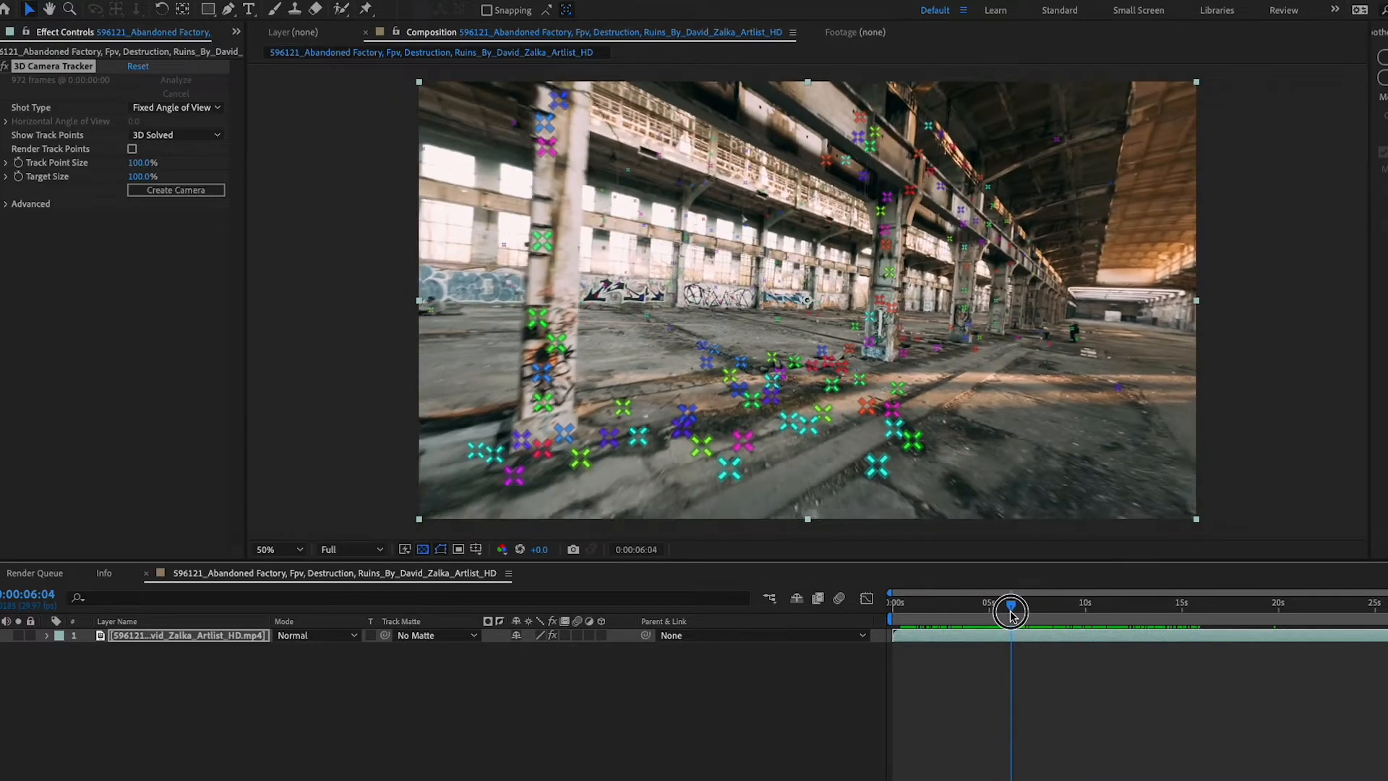
Check the track points, then create a shadow catcher, camera and light from floor points
drag(1008, 610, 1002, 611)
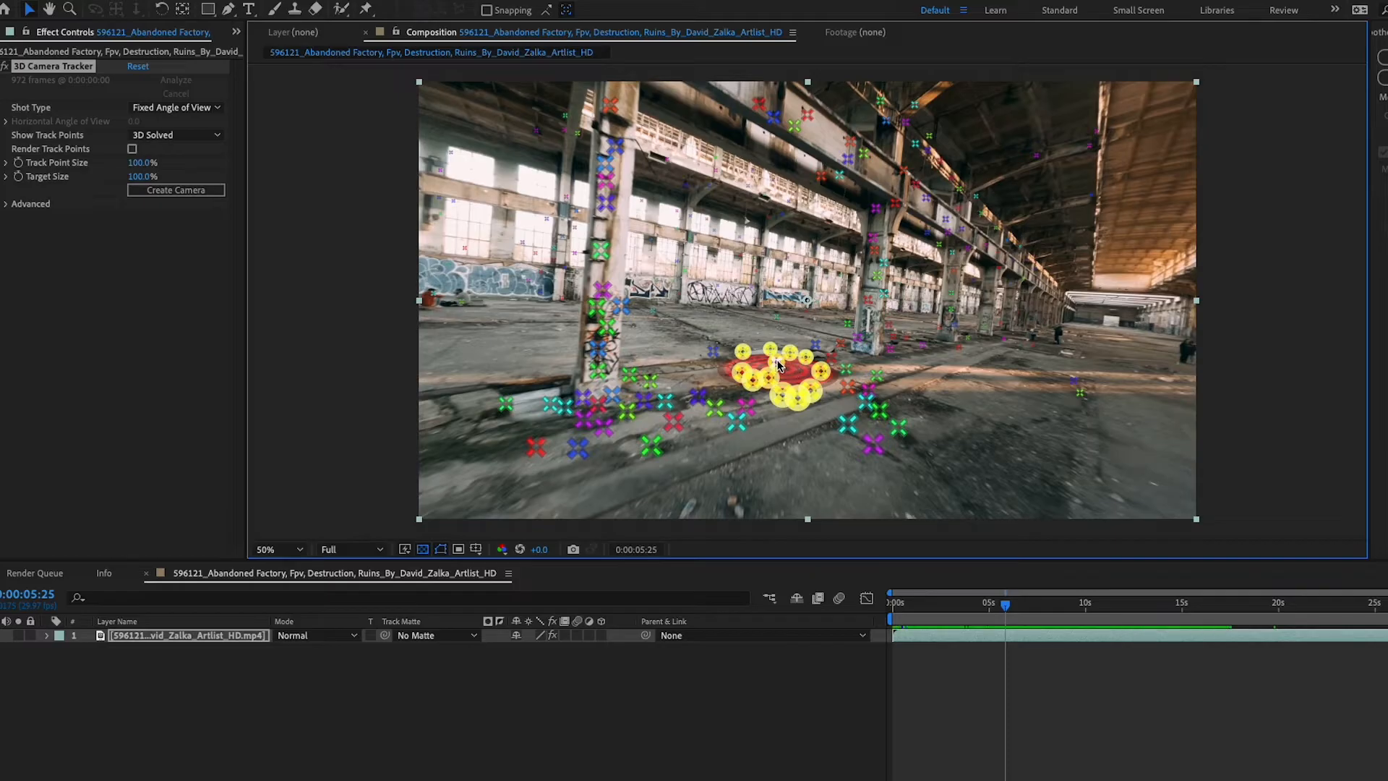
right_click(779, 367)
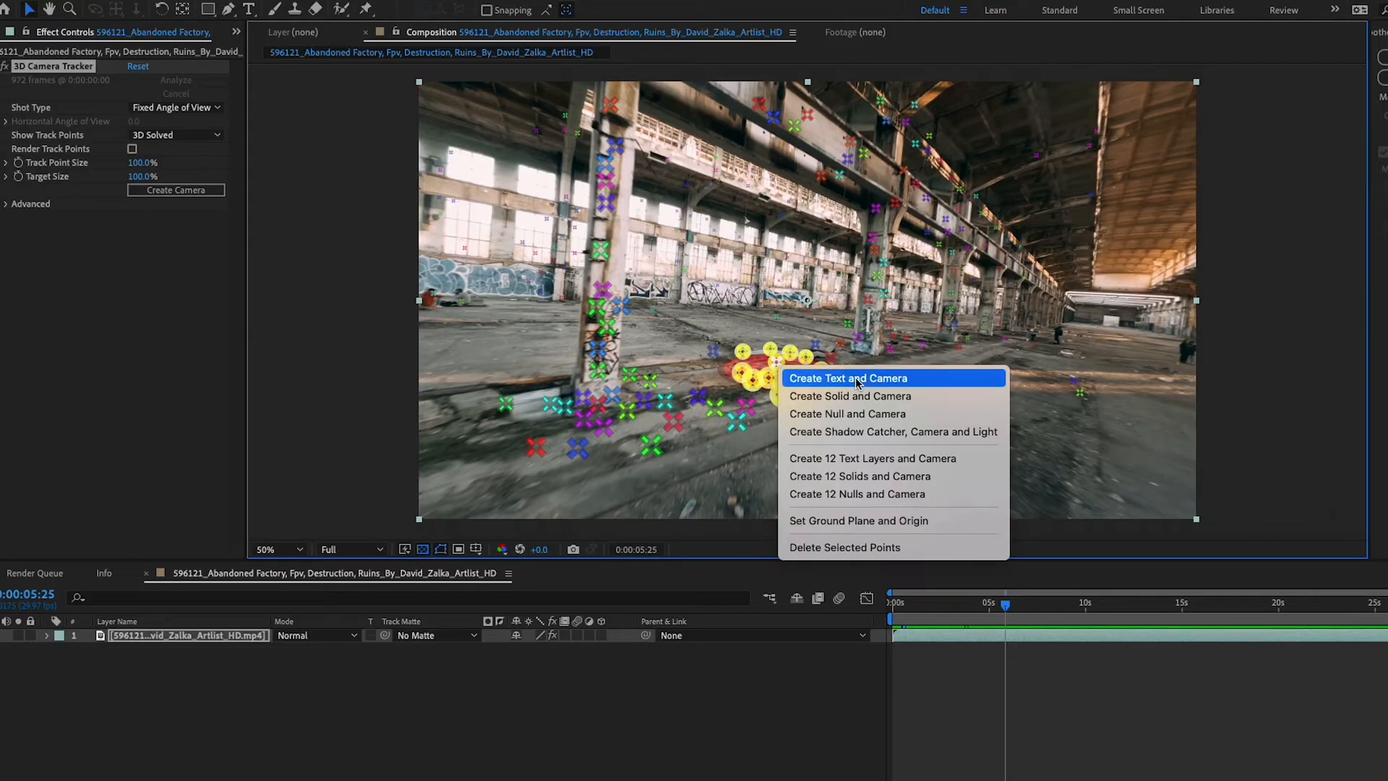
mouse_move(891, 431)
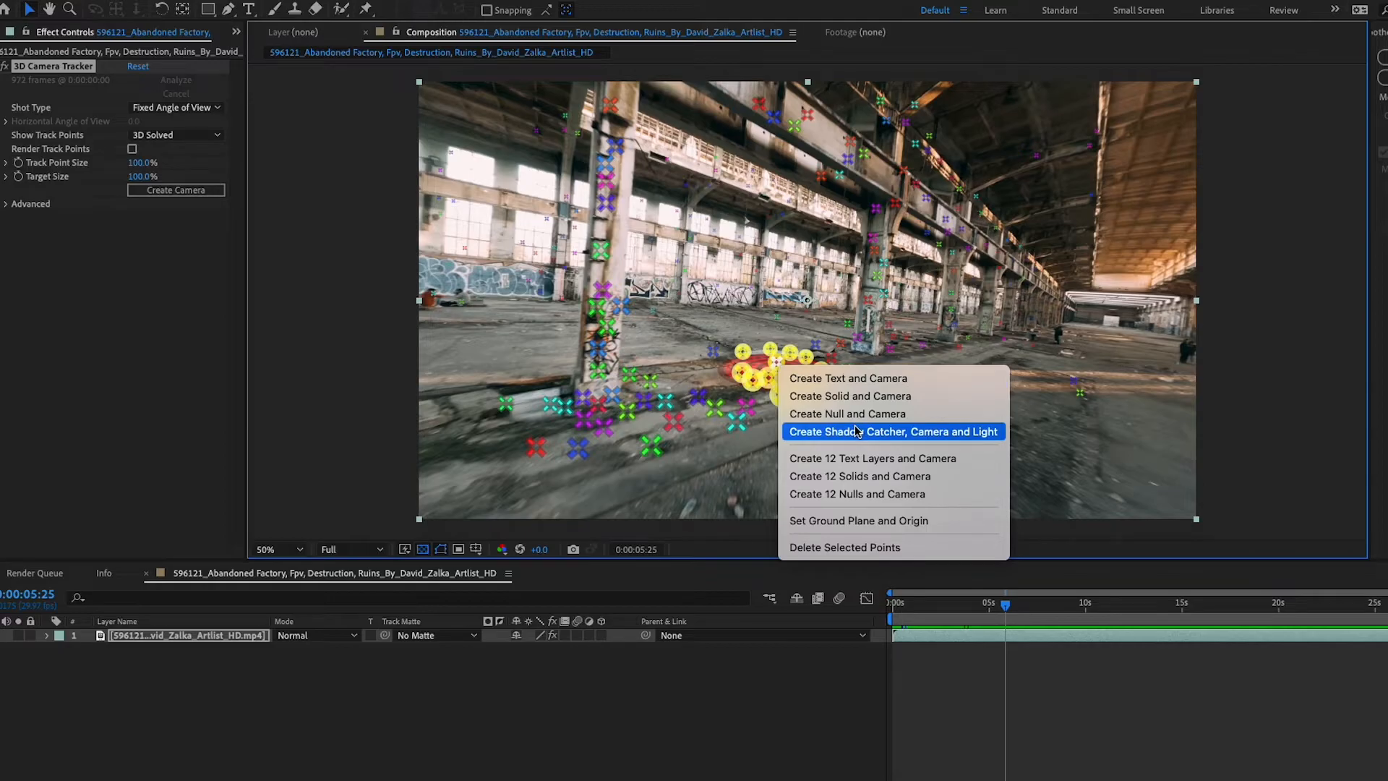
click(892, 432)
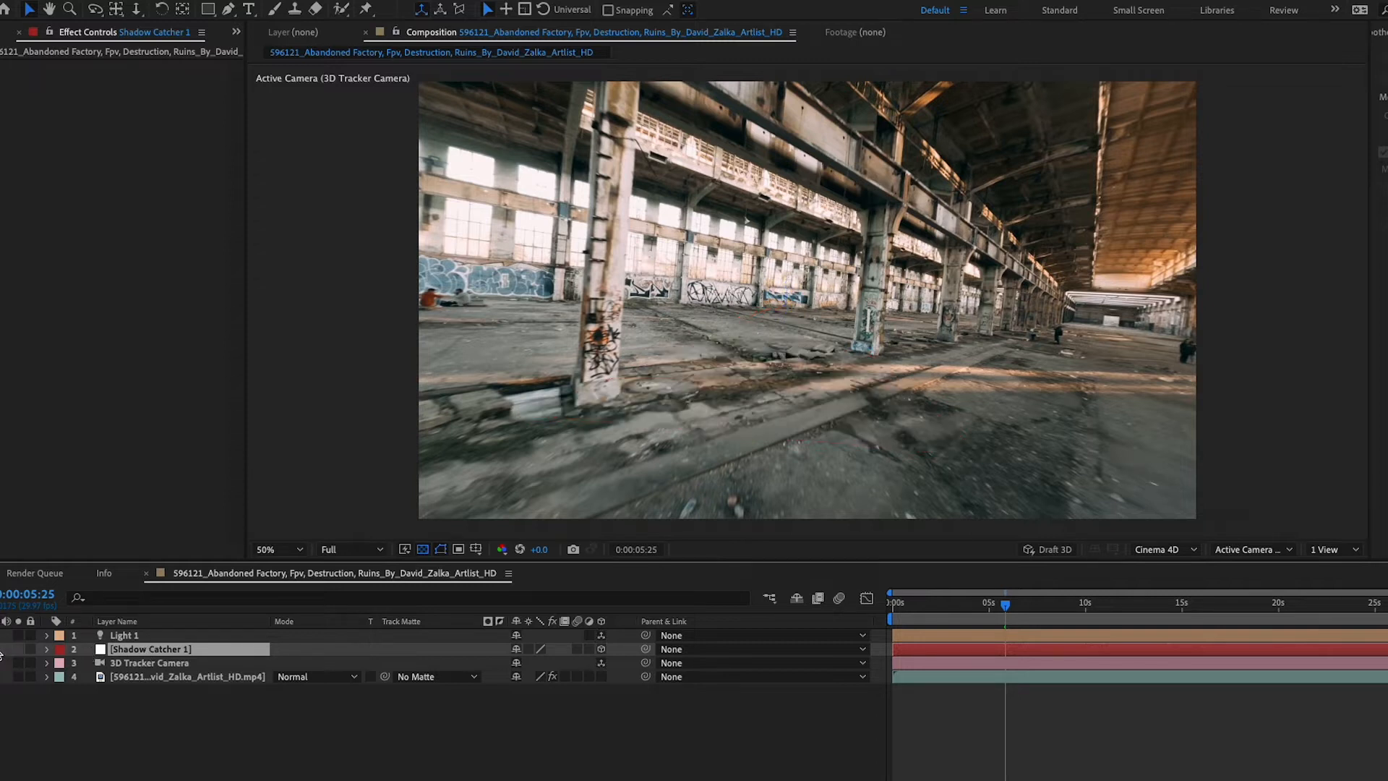
Create a text layer at the selected floor track points and select it
click(150, 662)
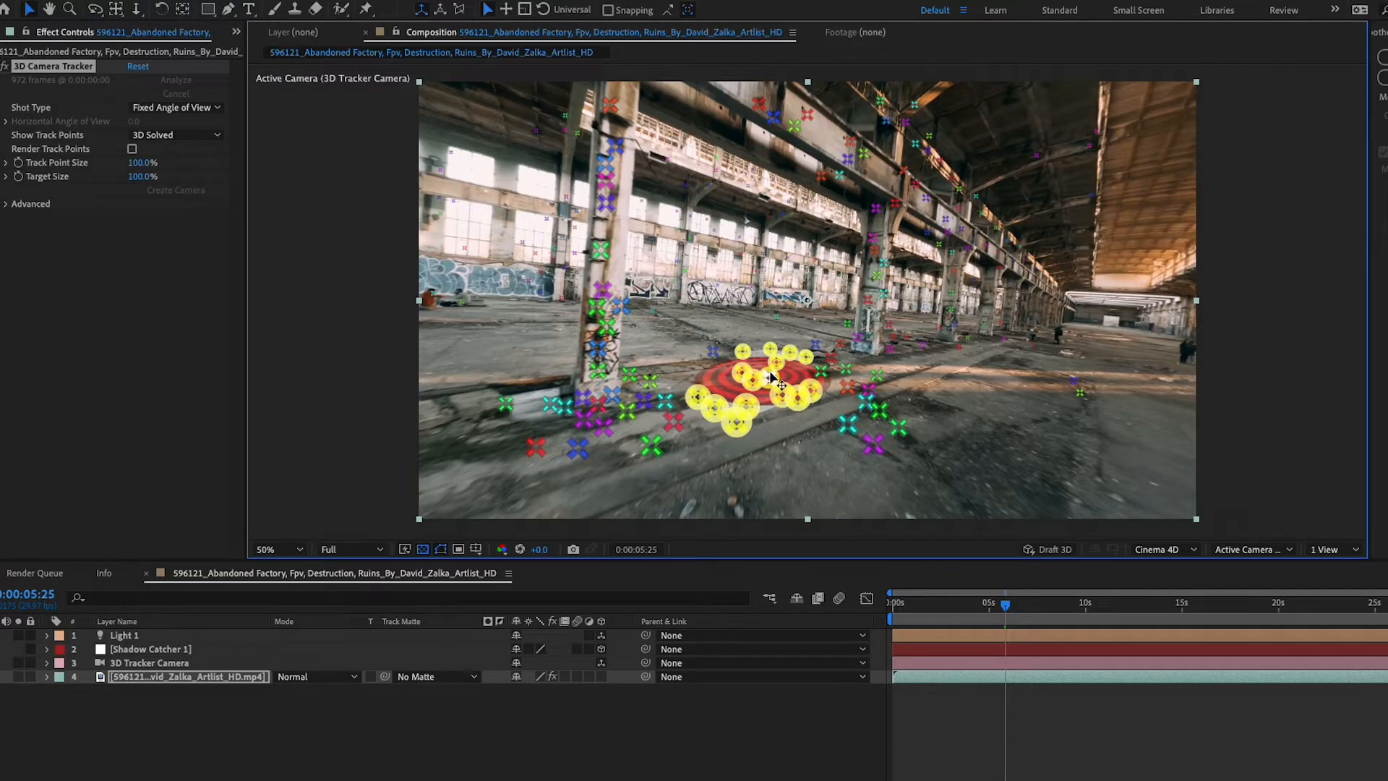
right_click(777, 381)
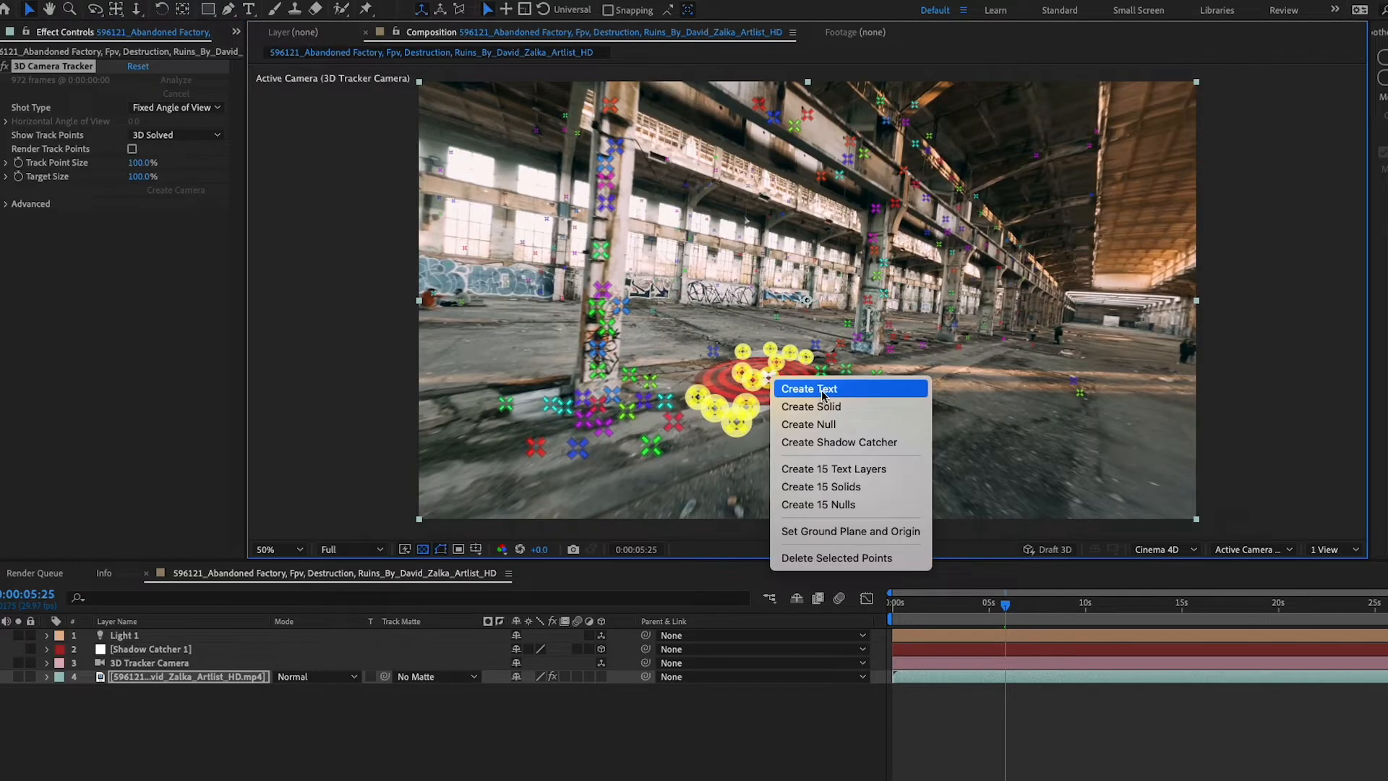
click(808, 389)
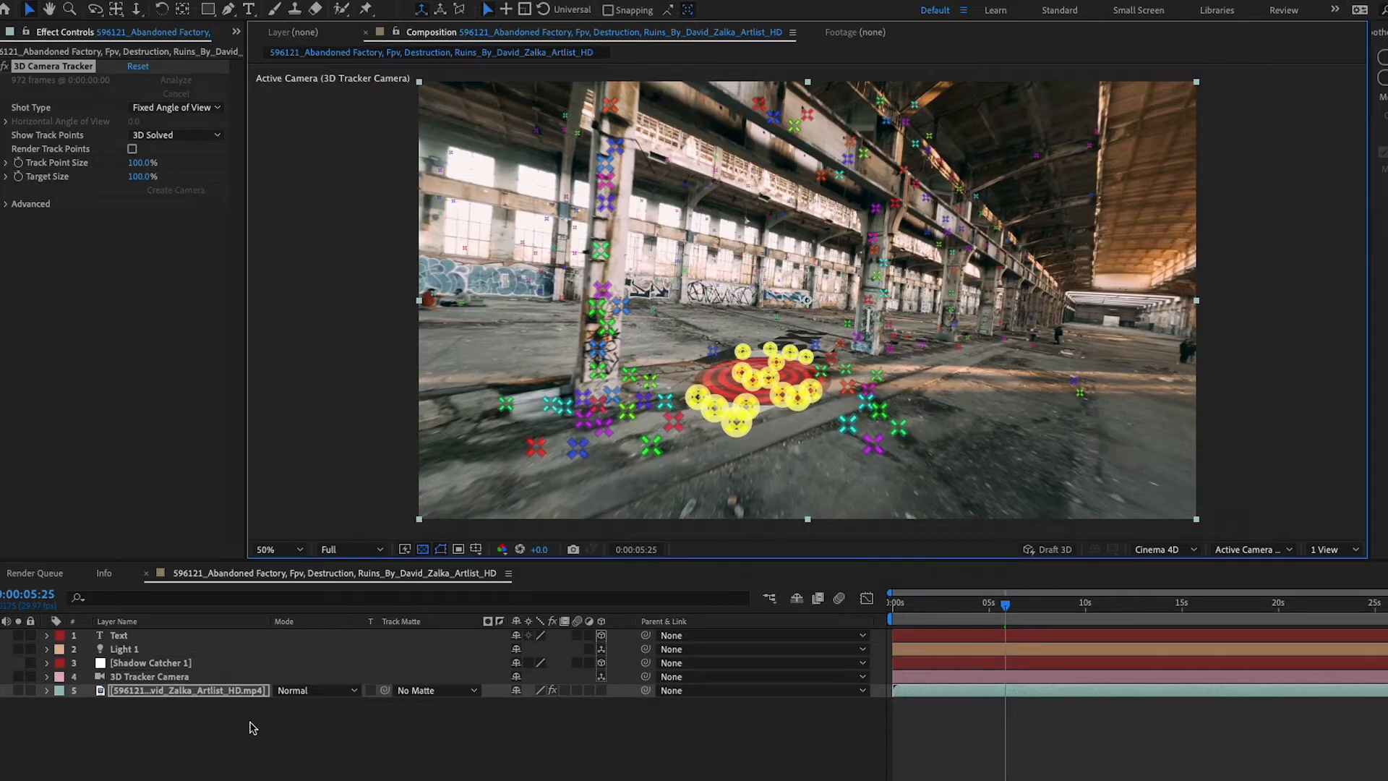
click(120, 635)
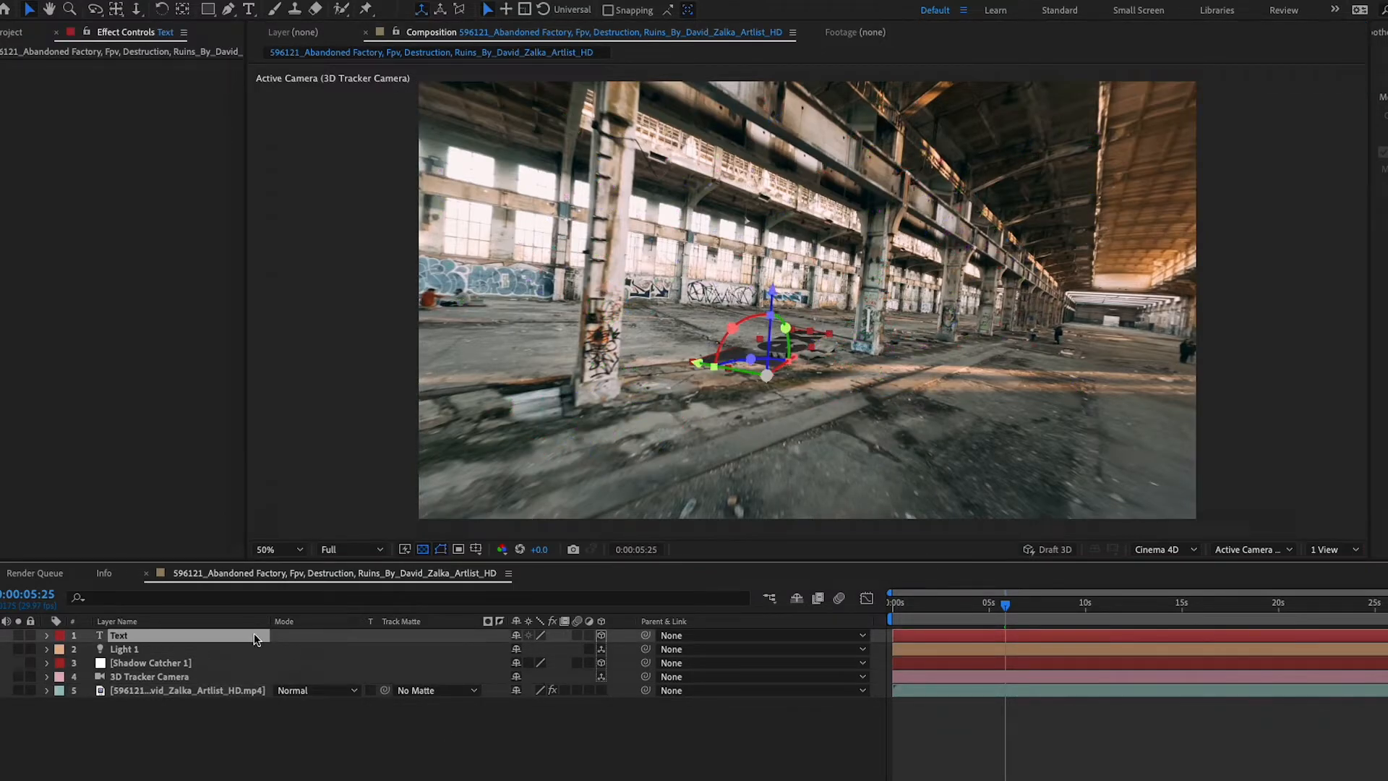
Scrub back and forth to confirm the text stays pinned to the floor
drag(1002, 603, 1015, 615)
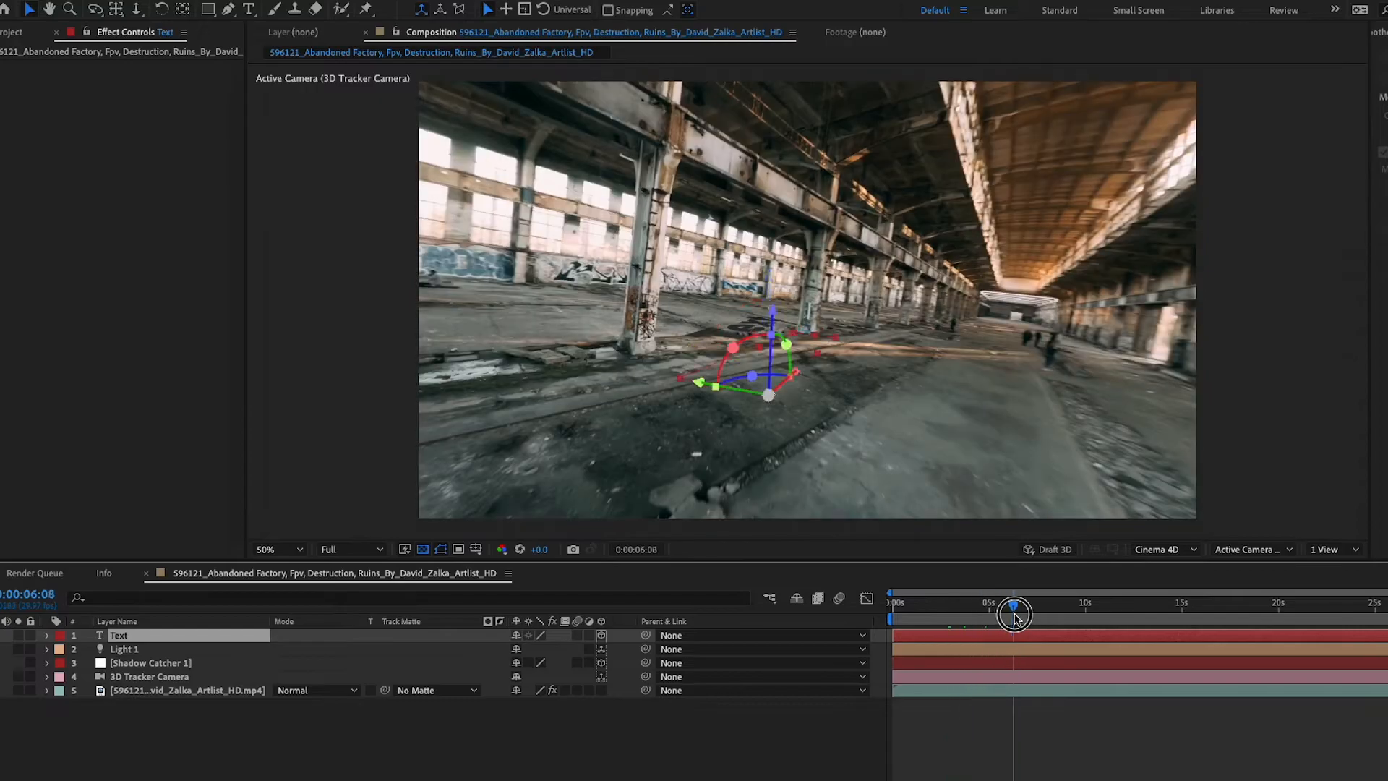
drag(1016, 612, 990, 612)
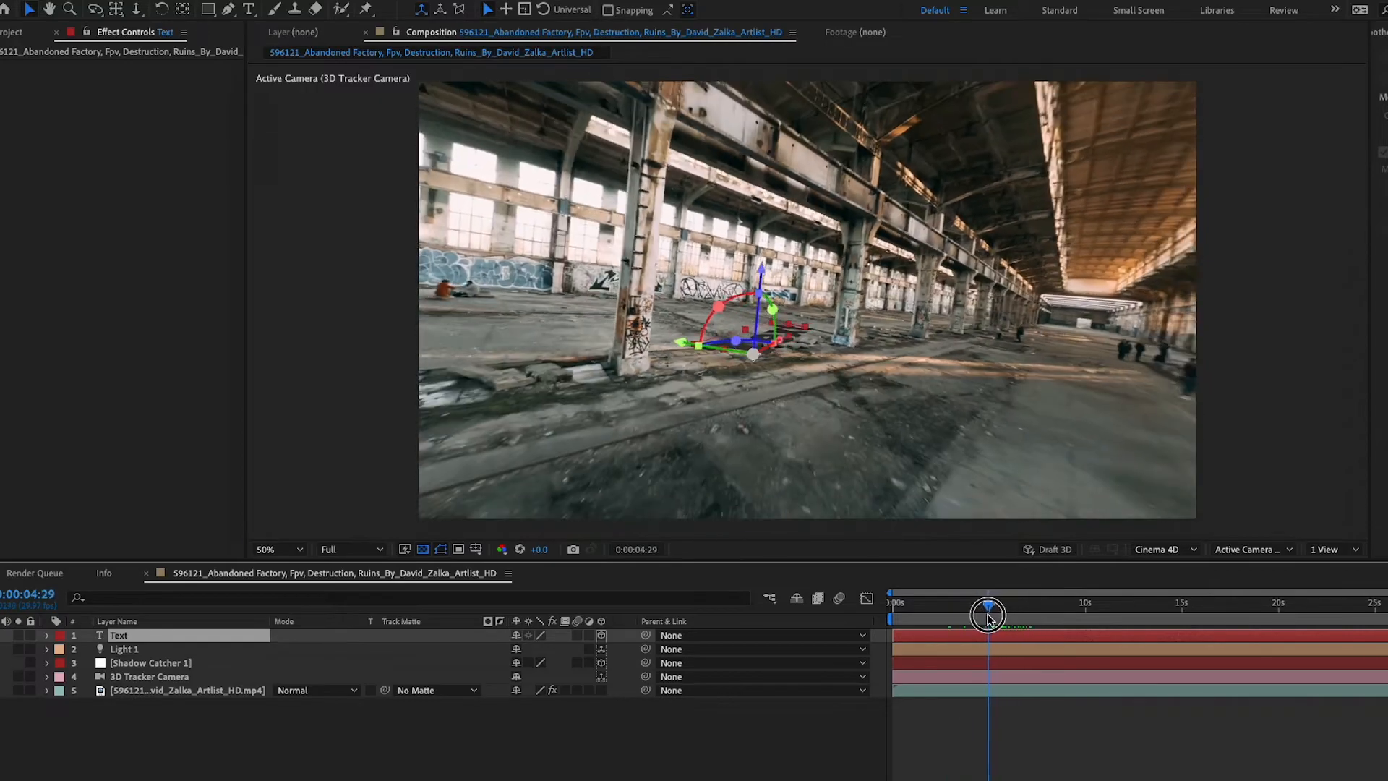
drag(988, 616, 1016, 617)
text(GRIT)
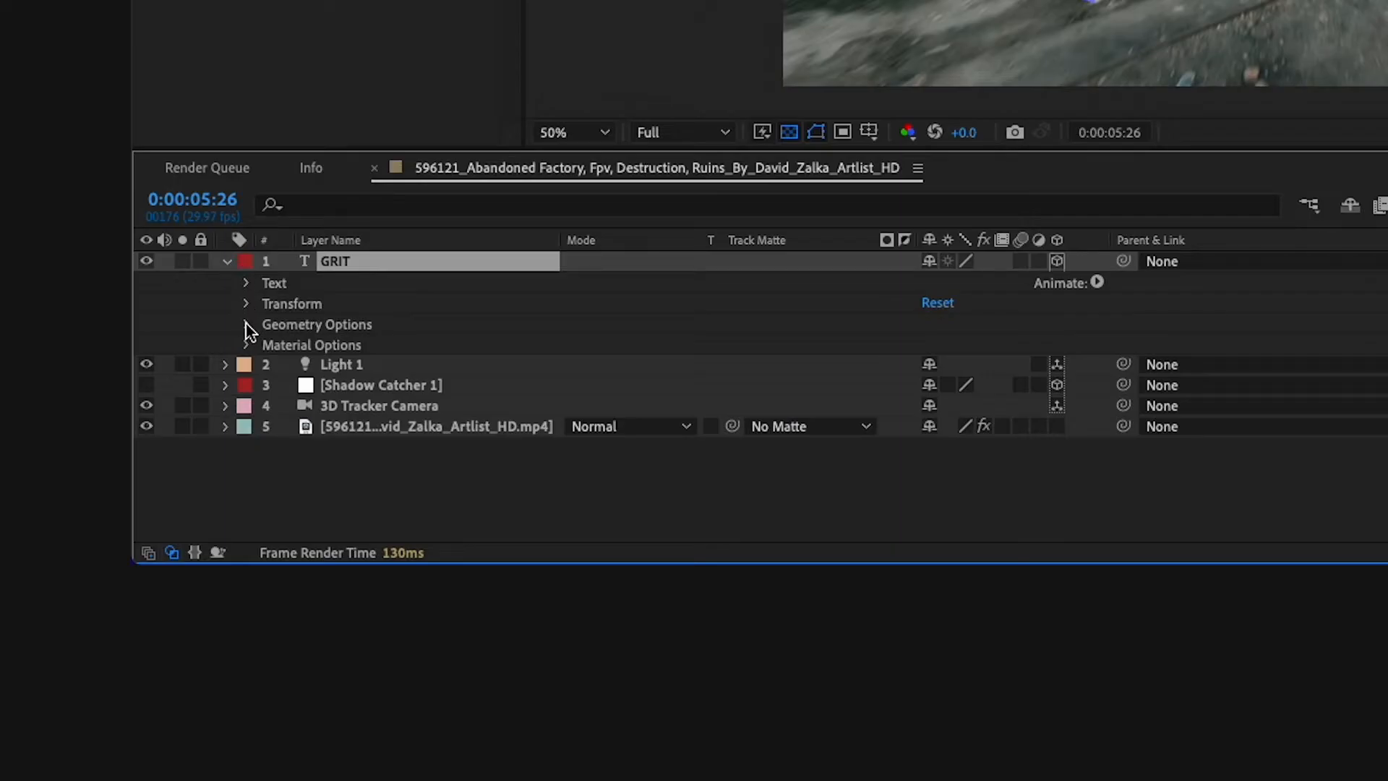
Reveal the GRIT text's Geometry Options to set a 25 extrusion depth
click(246, 323)
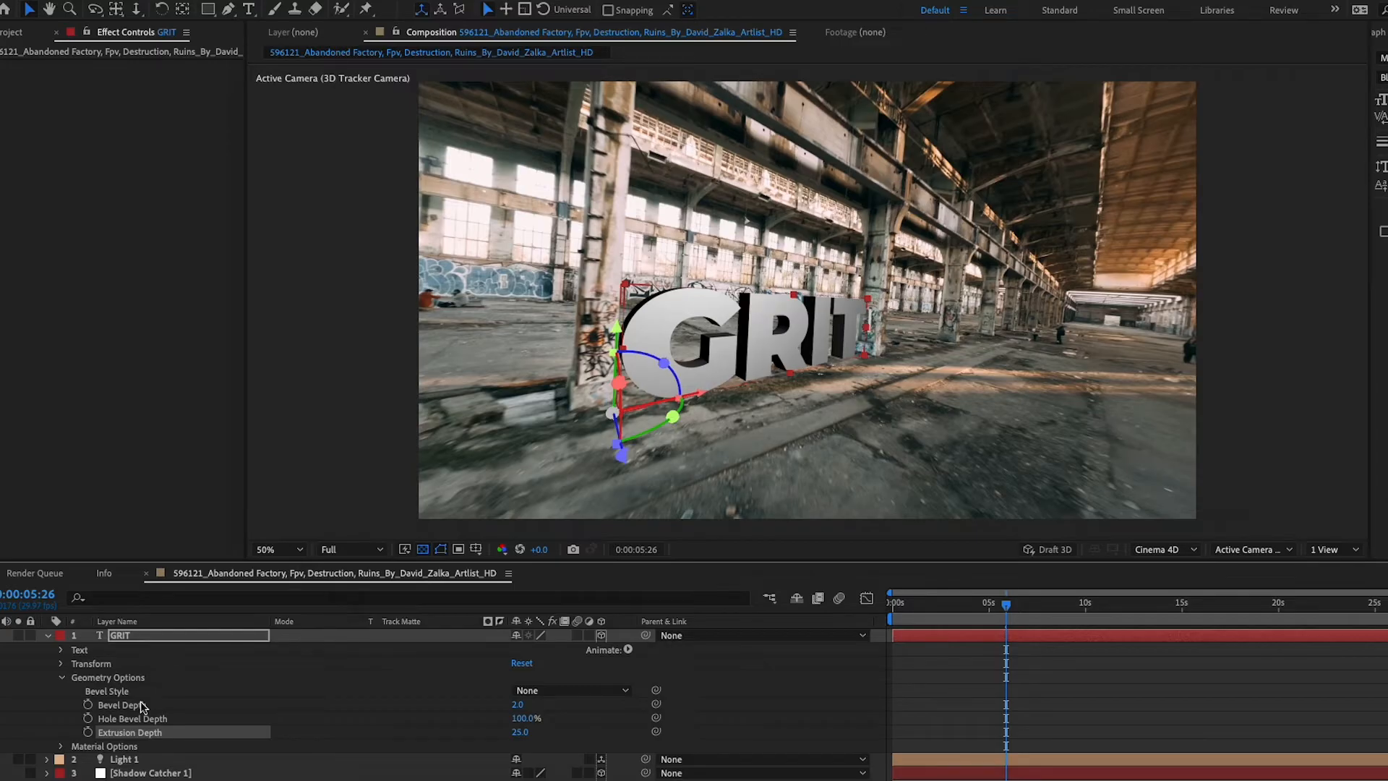
mouse_move(142, 713)
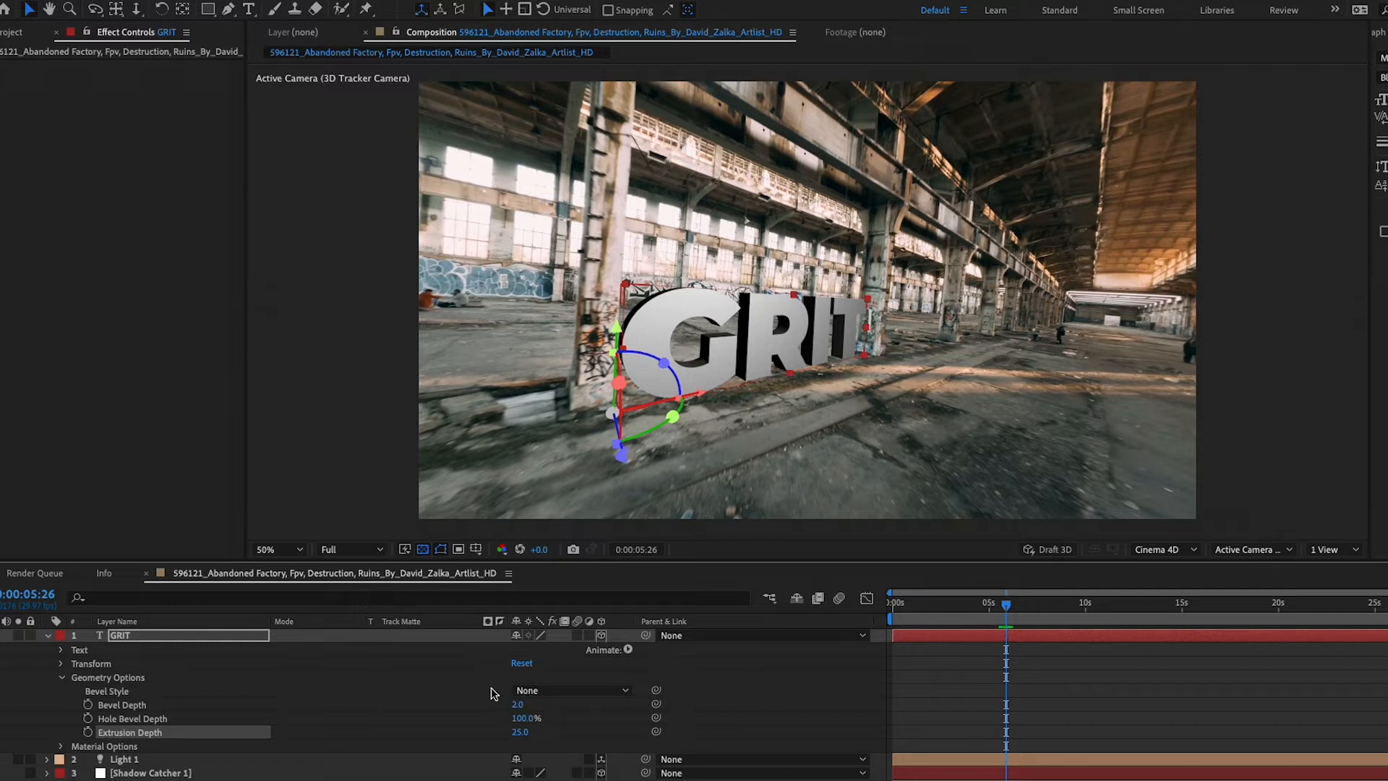
drag(1005, 606, 971, 606)
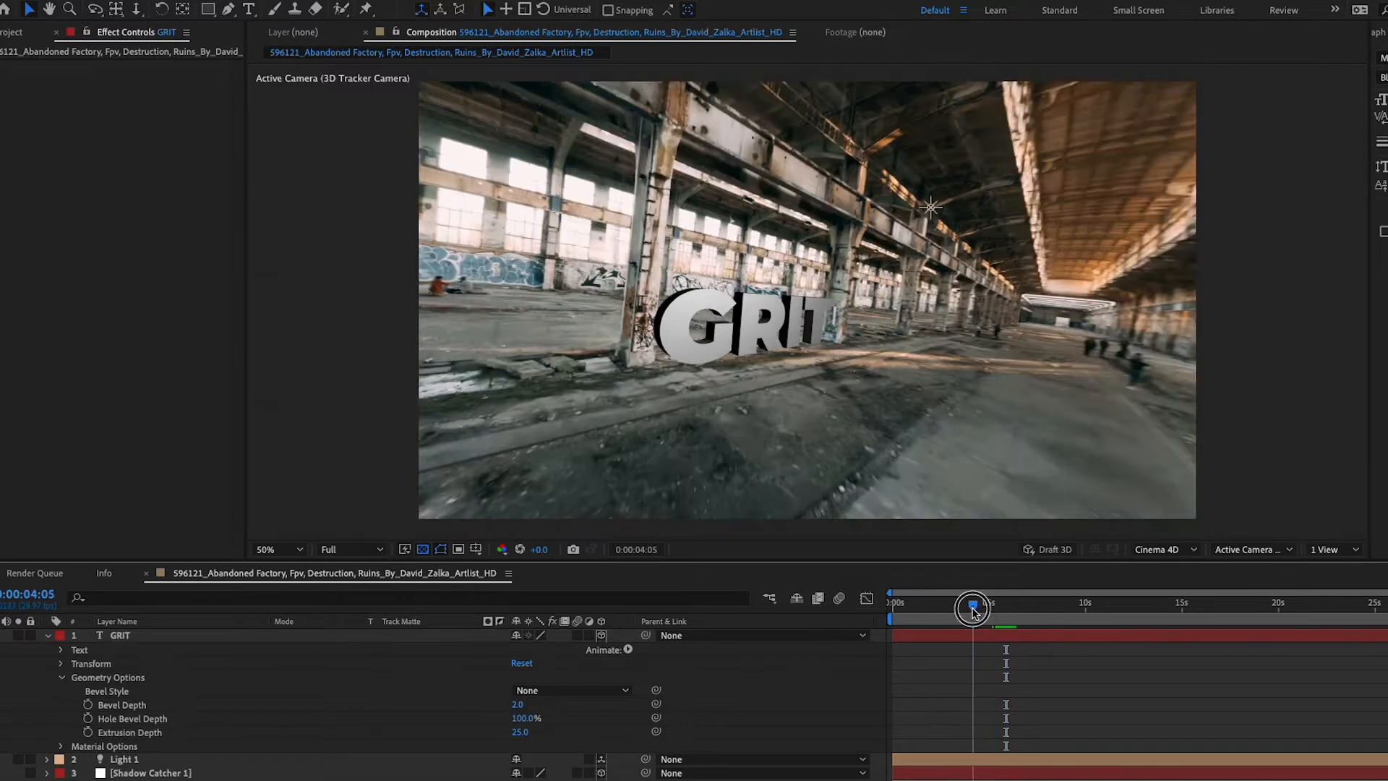
drag(971, 607, 1000, 608)
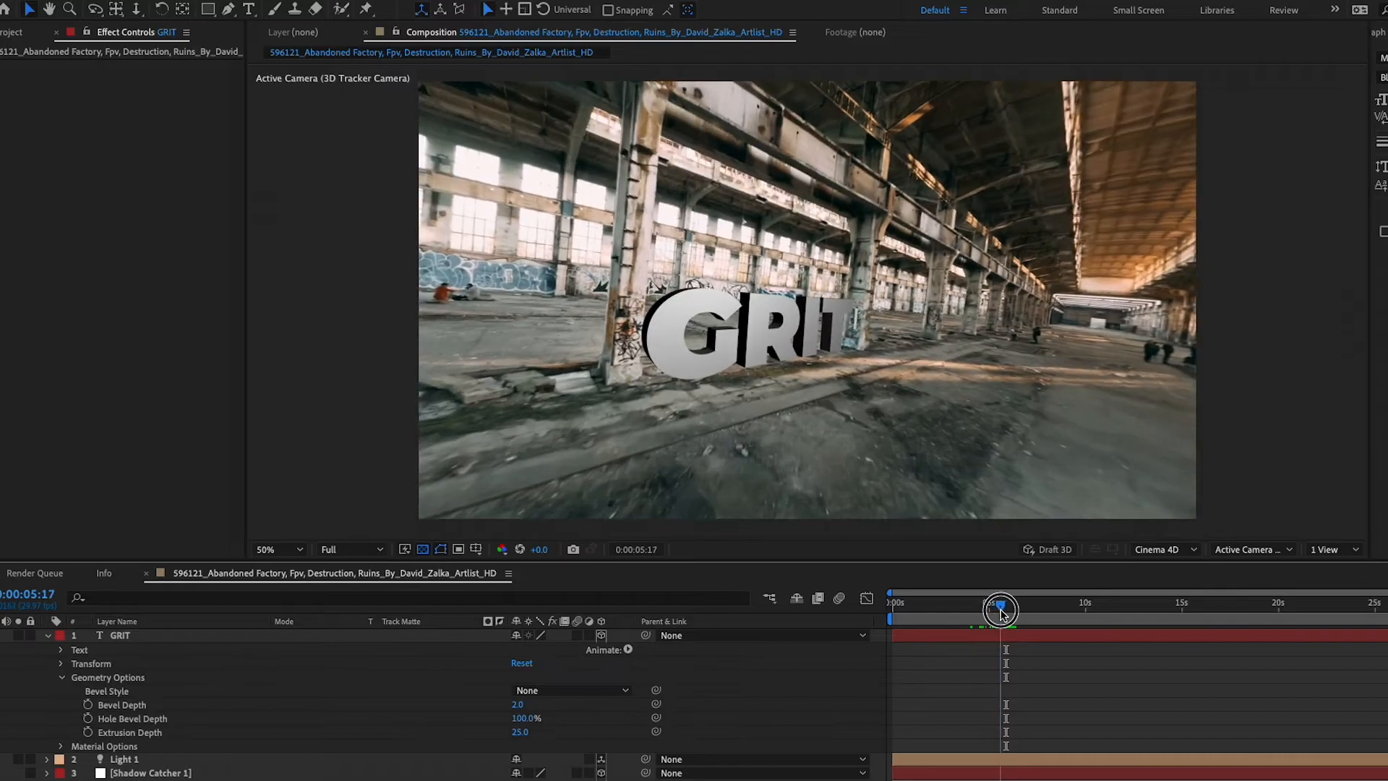
drag(1000, 608, 1029, 608)
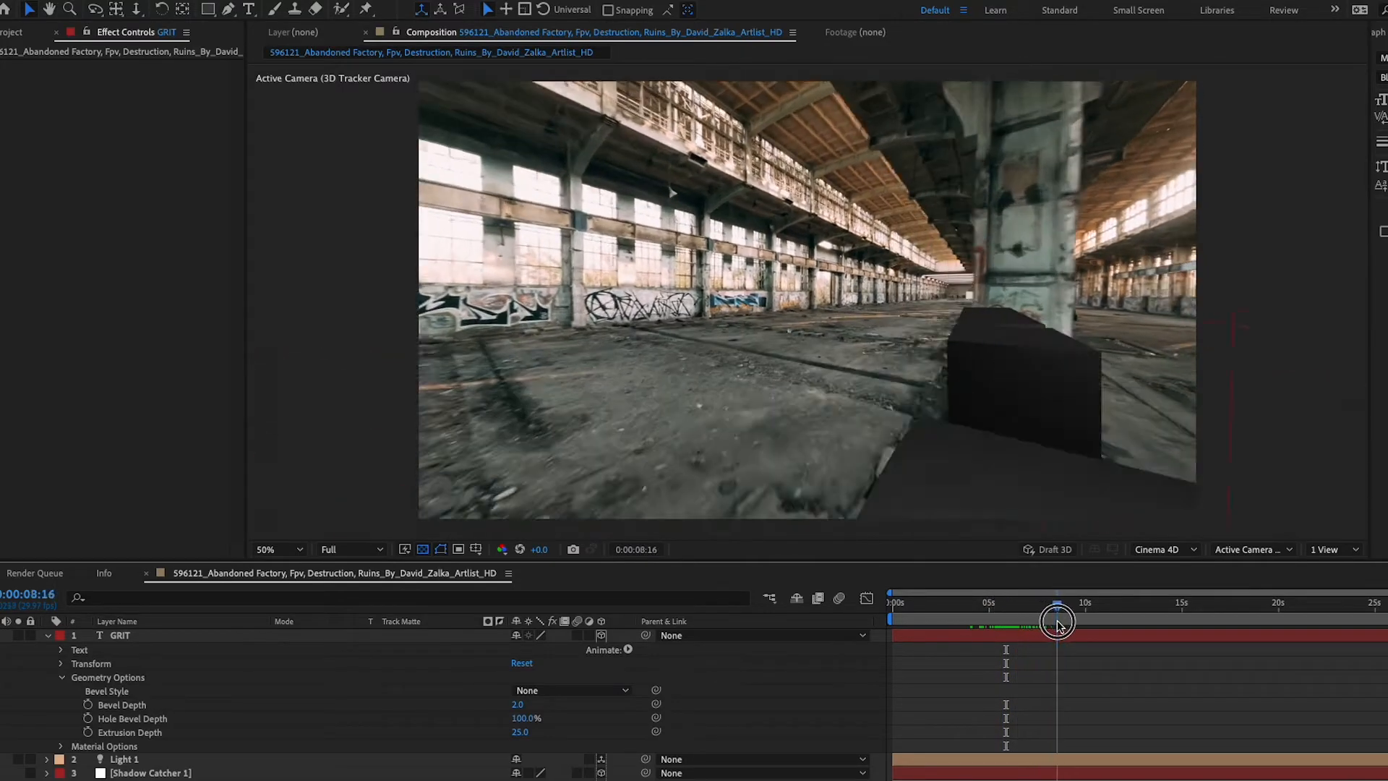
drag(1057, 619, 1037, 620)
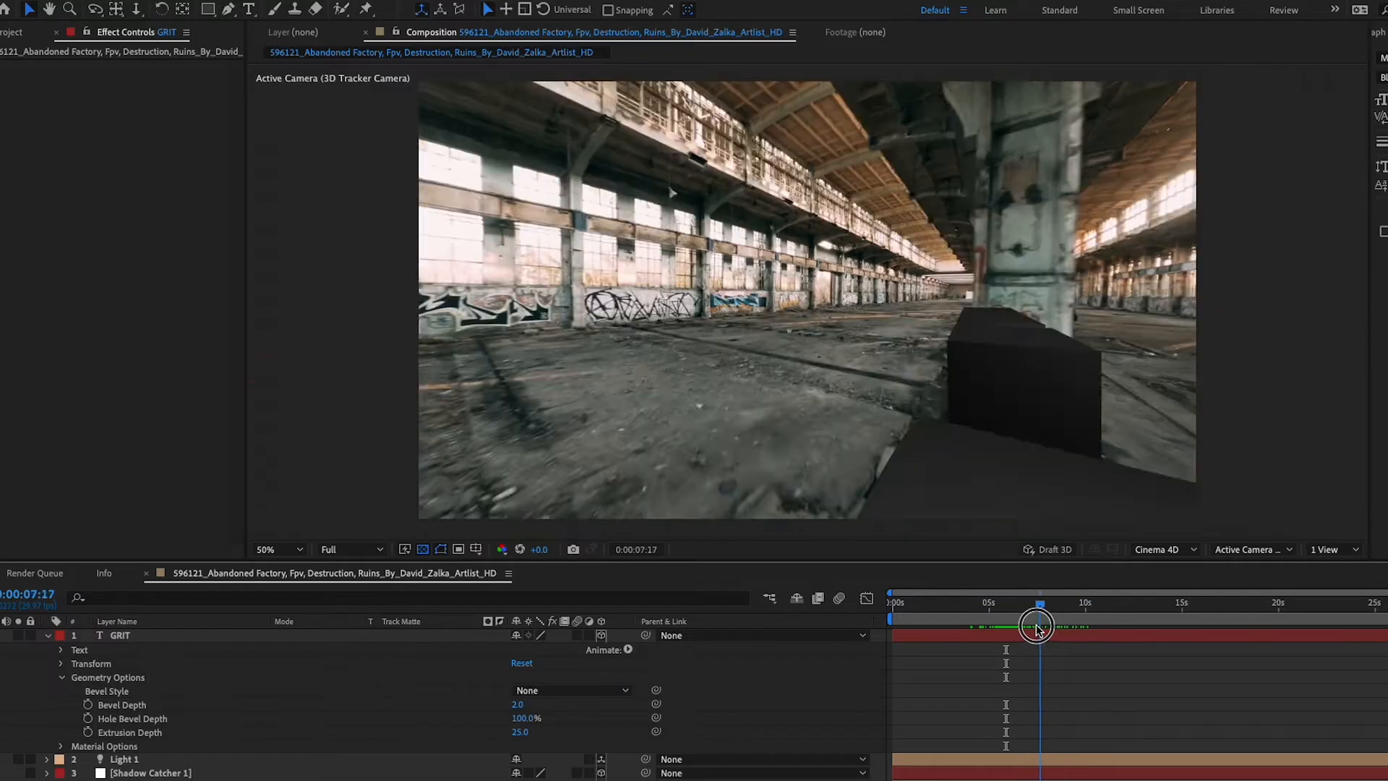
drag(1038, 627, 1006, 627)
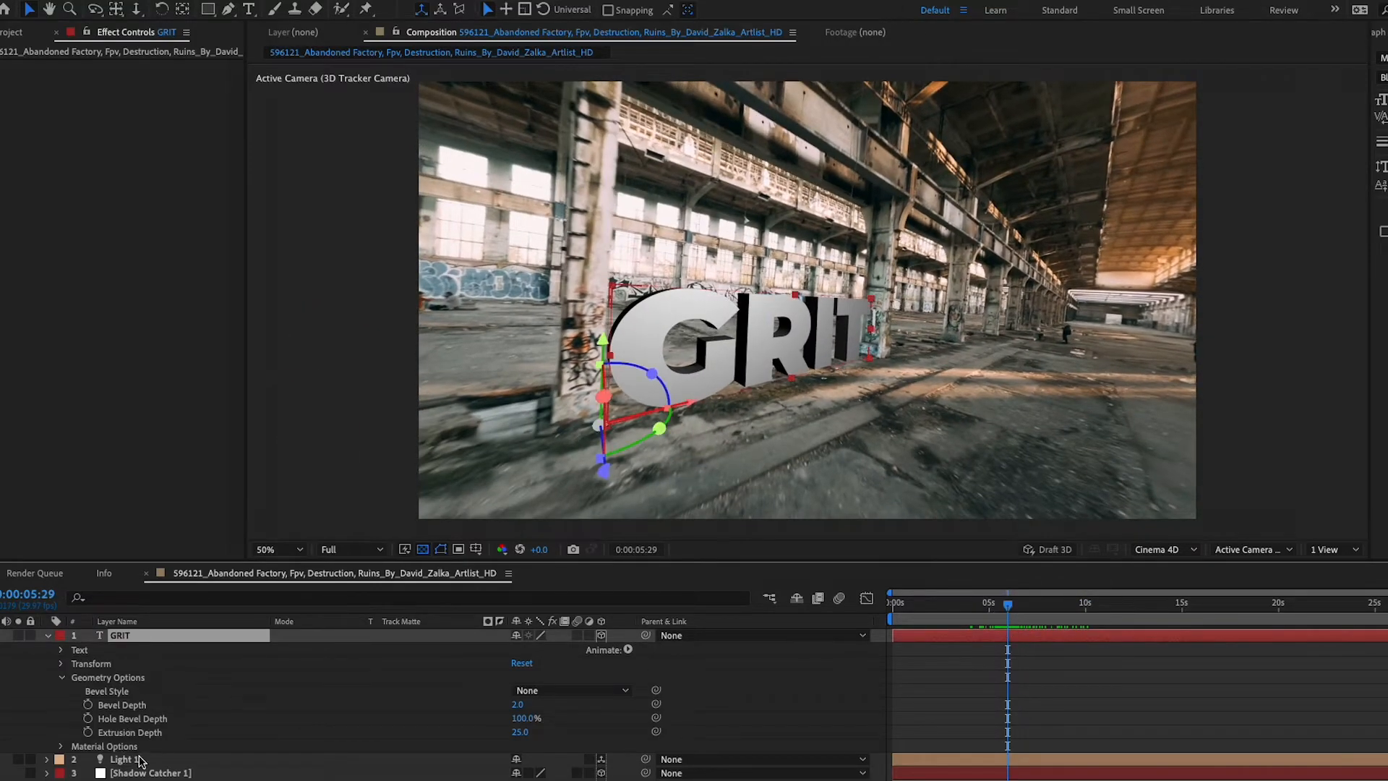
Change Light 1's colour to a warm peach in Light Settings
double_click(123, 760)
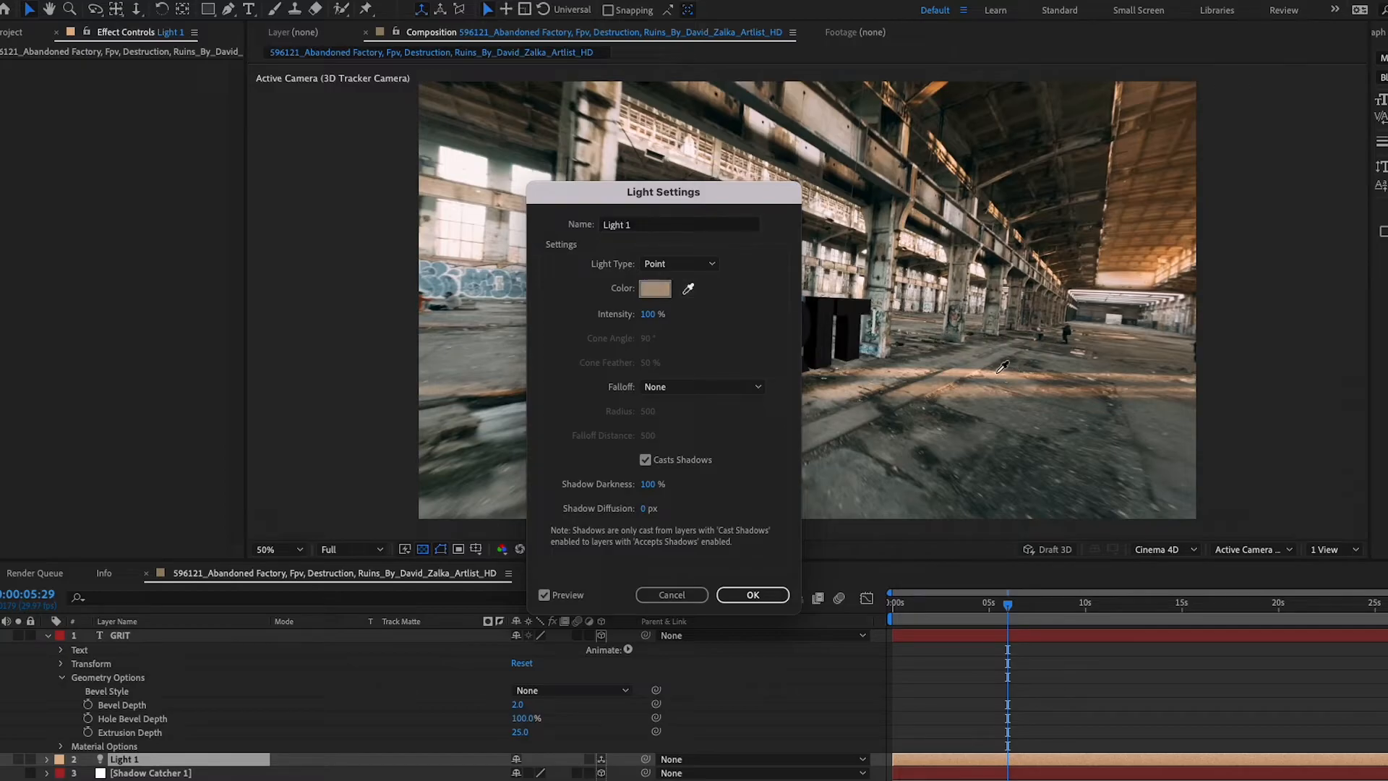
click(654, 288)
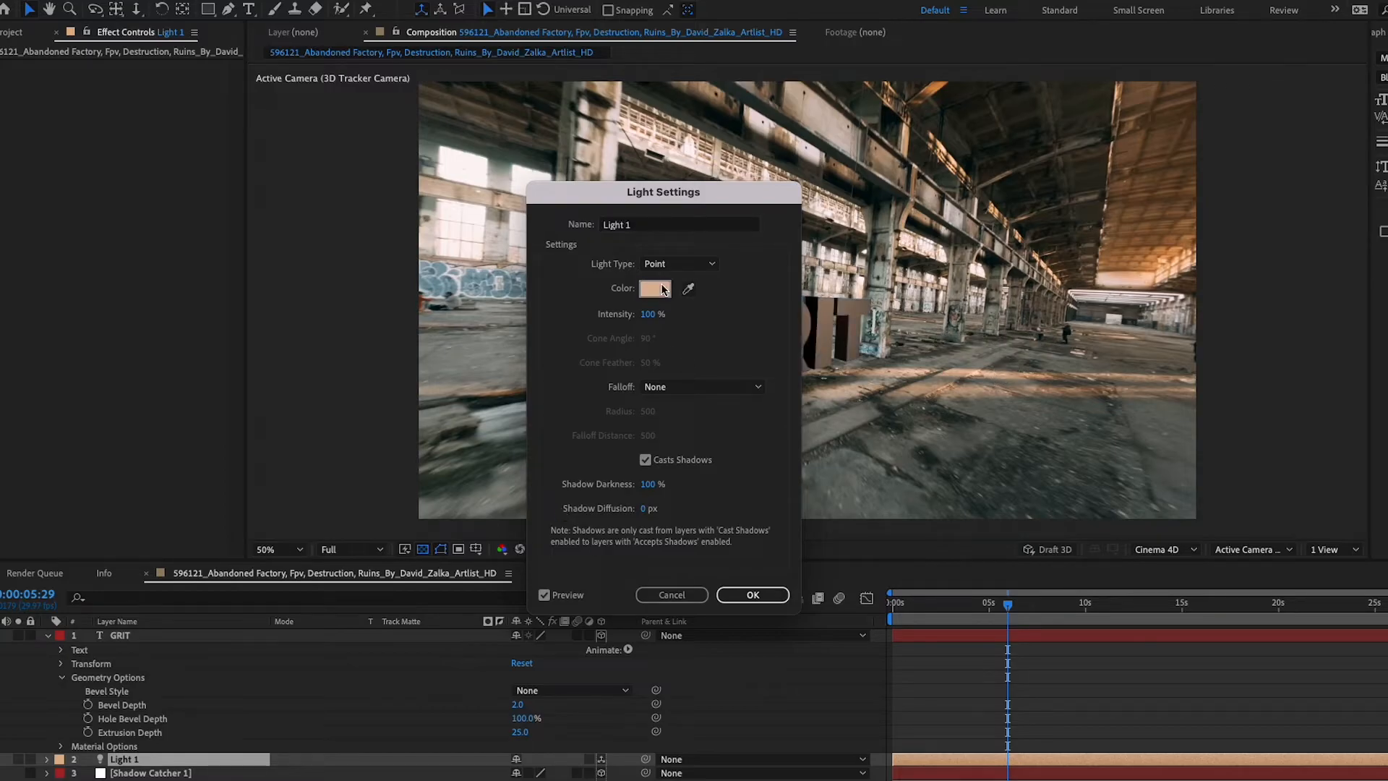
click(655, 288)
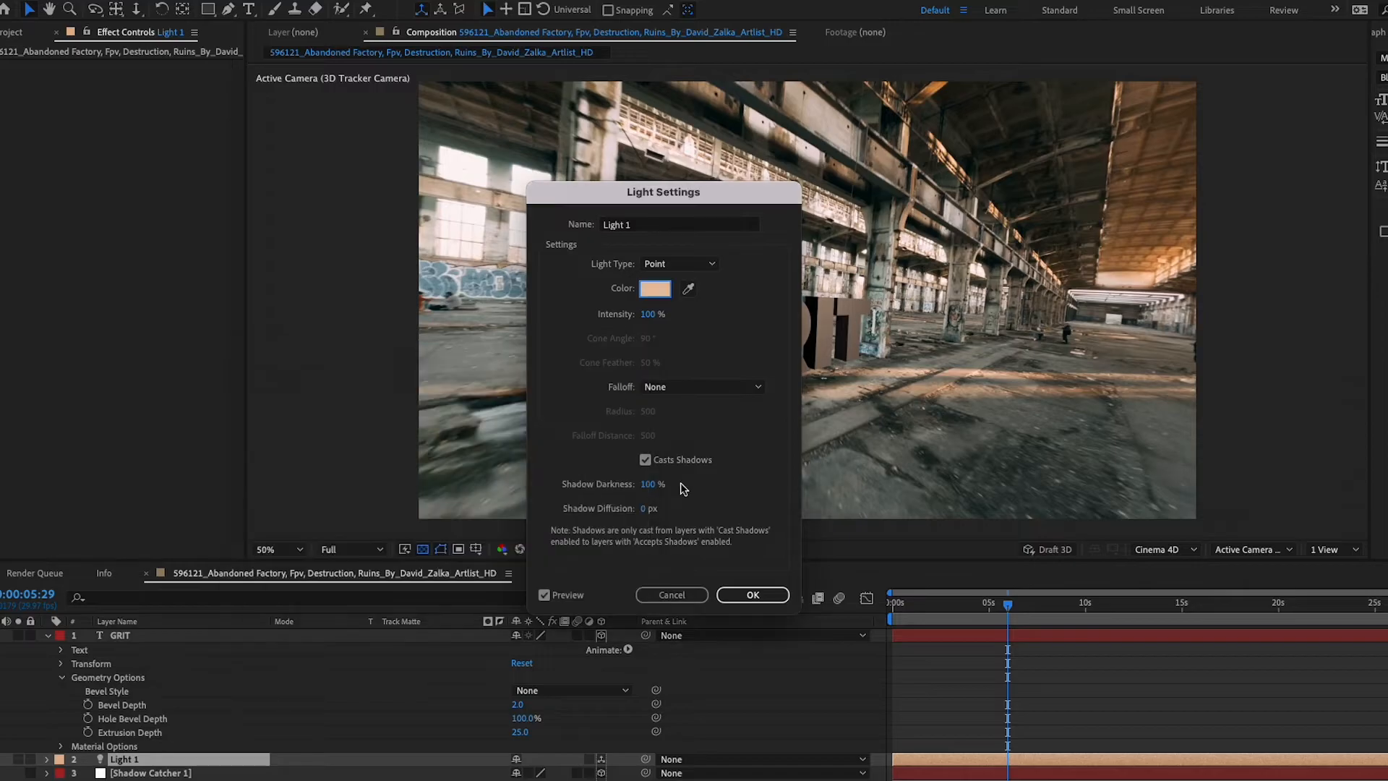
click(751, 594)
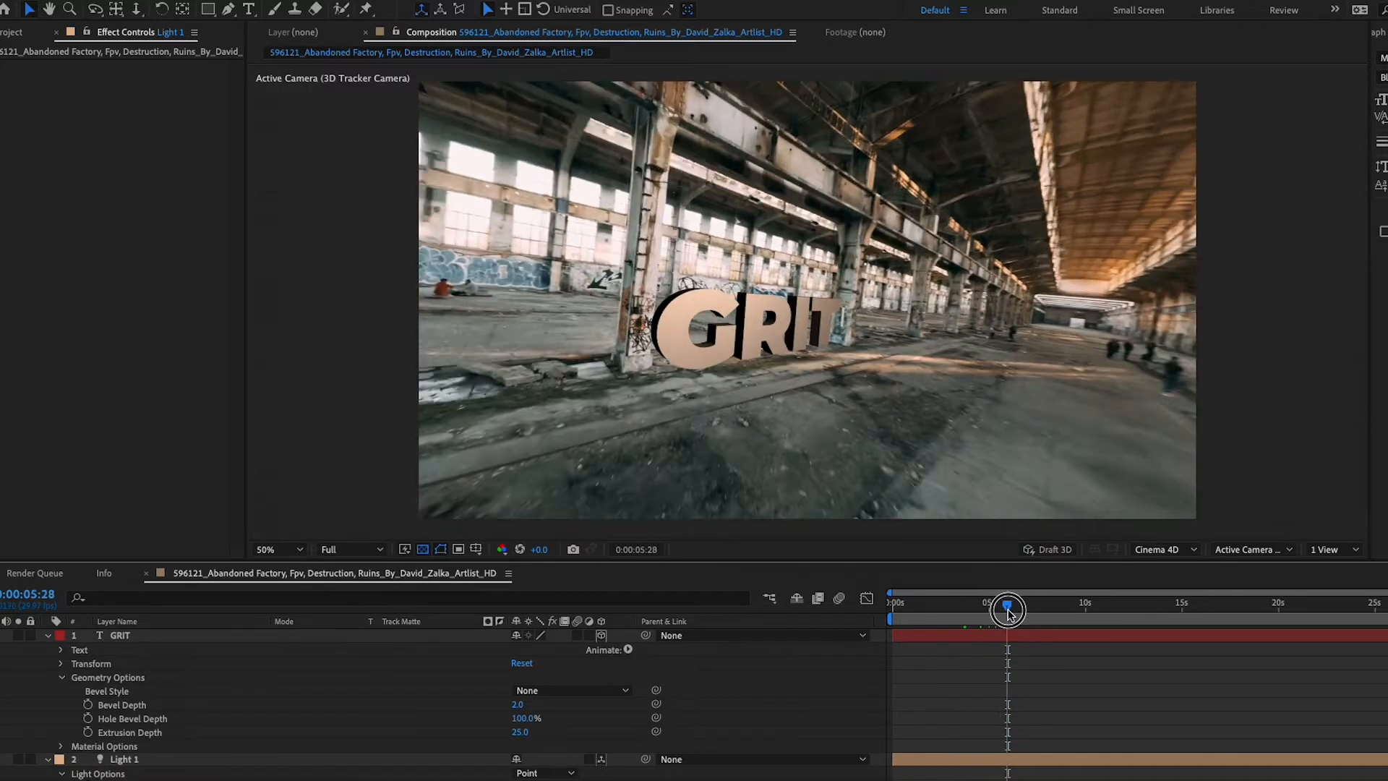
Check the lit text across frames, then add a new light to the composition
drag(1007, 610, 973, 611)
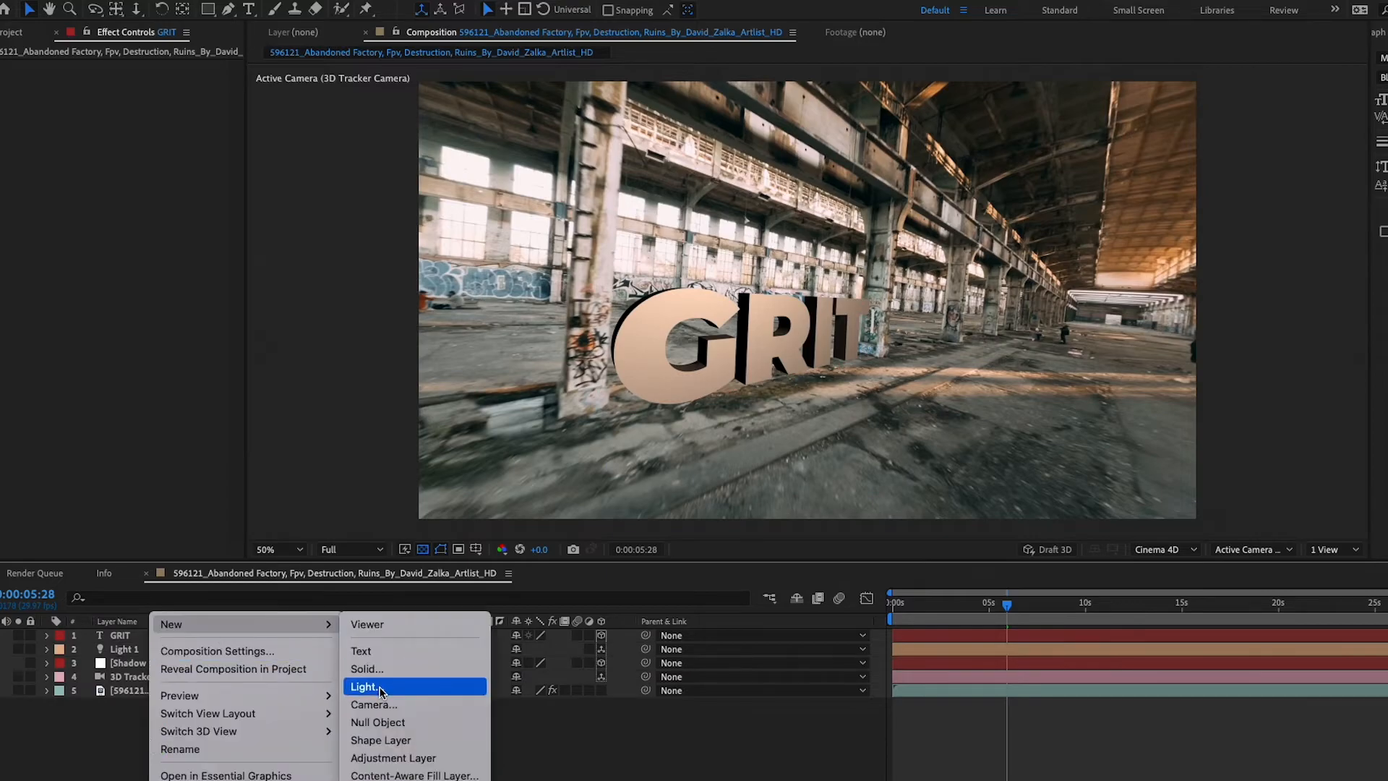
click(365, 686)
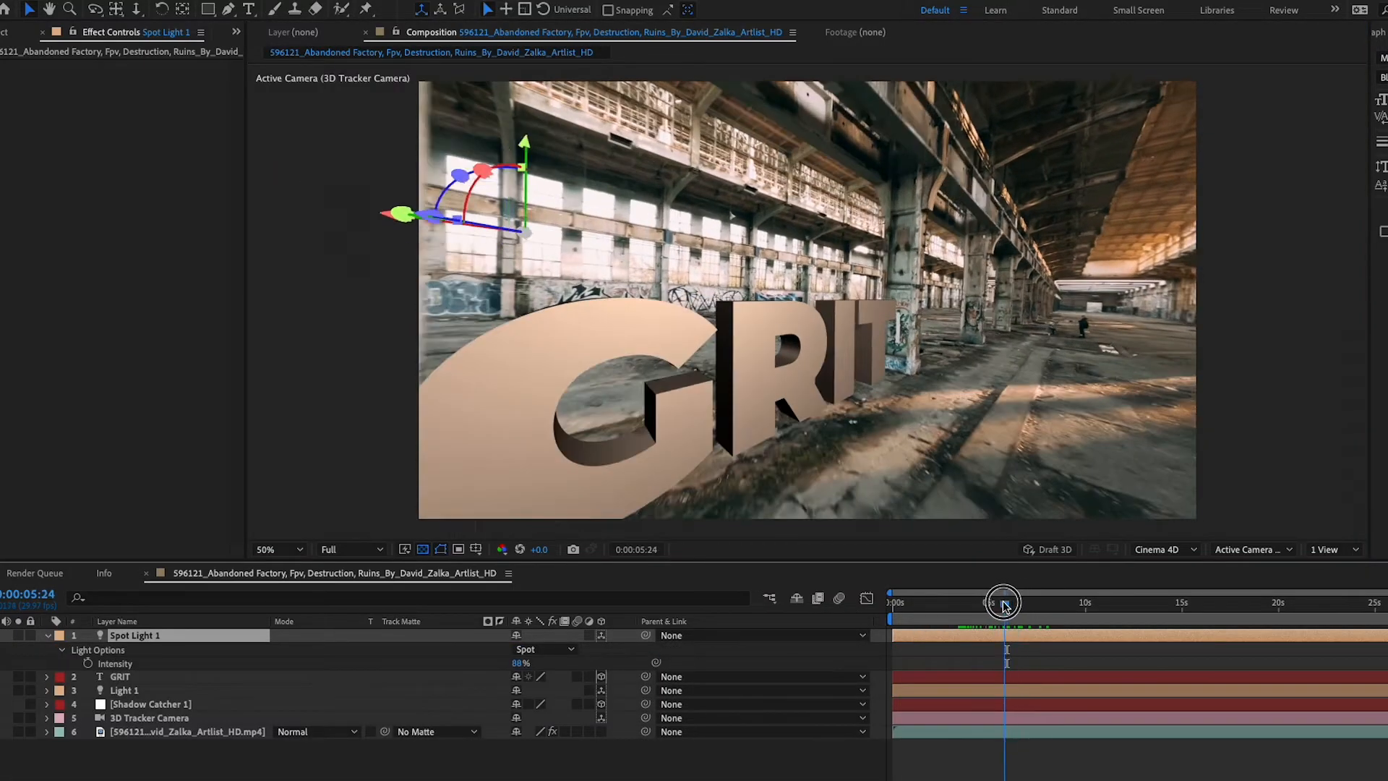
Scrub forward and back to check the lighting, then select the footage layer
drag(1004, 603, 1026, 610)
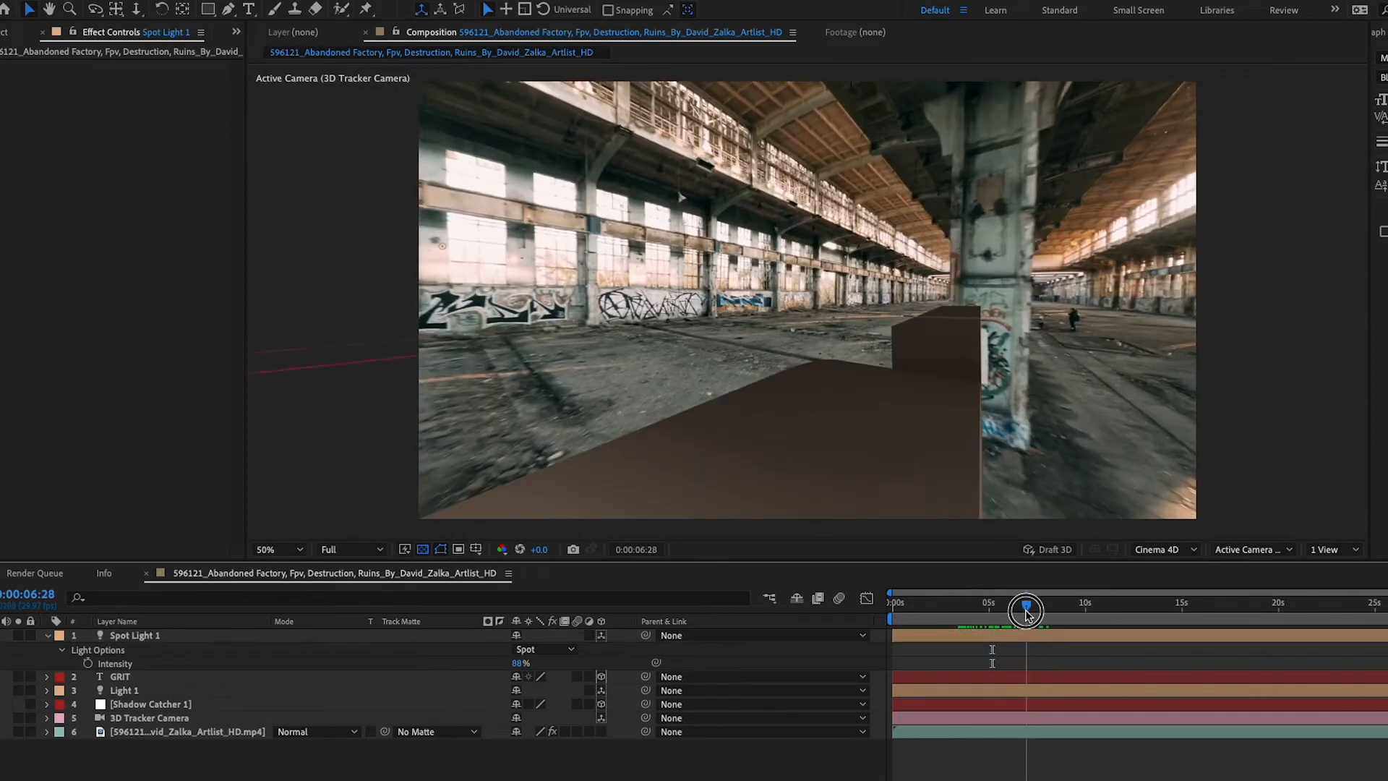
drag(1026, 609, 989, 609)
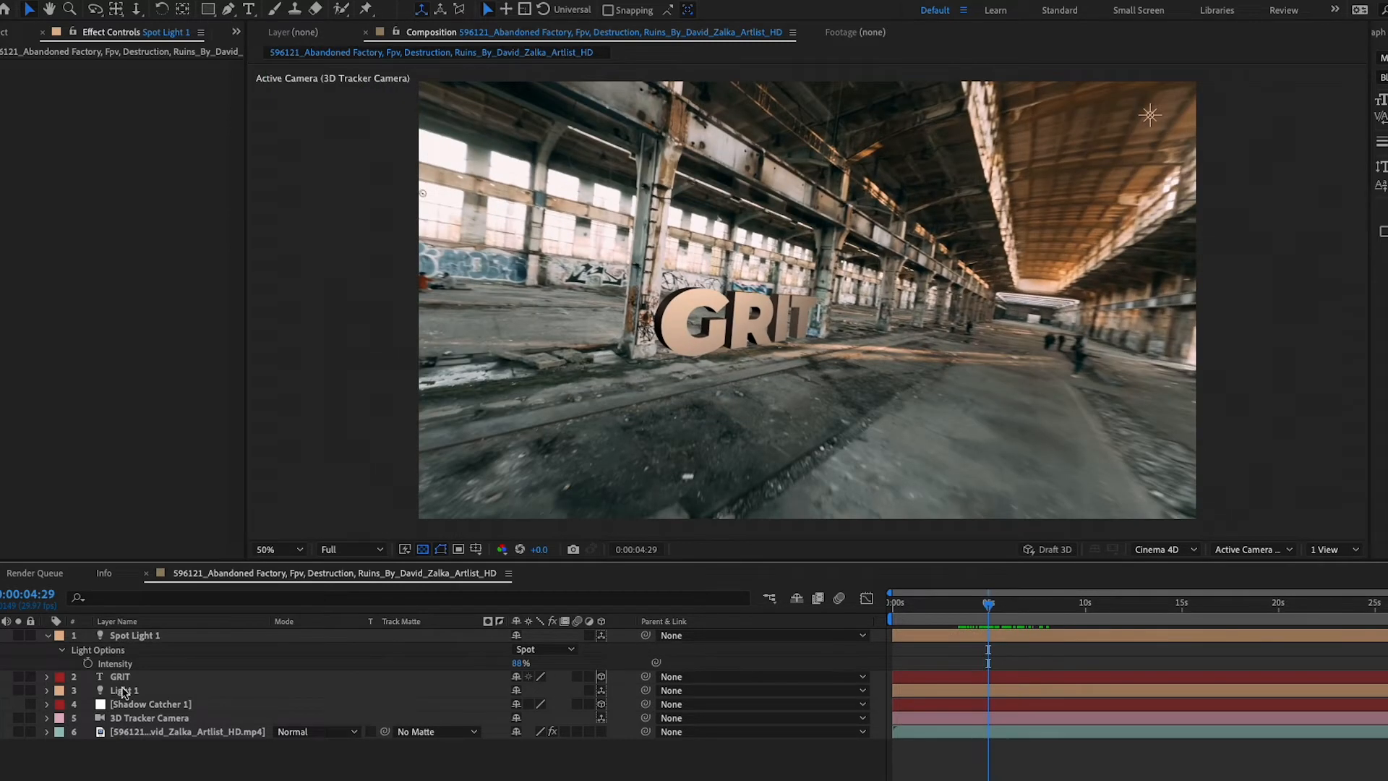
click(188, 731)
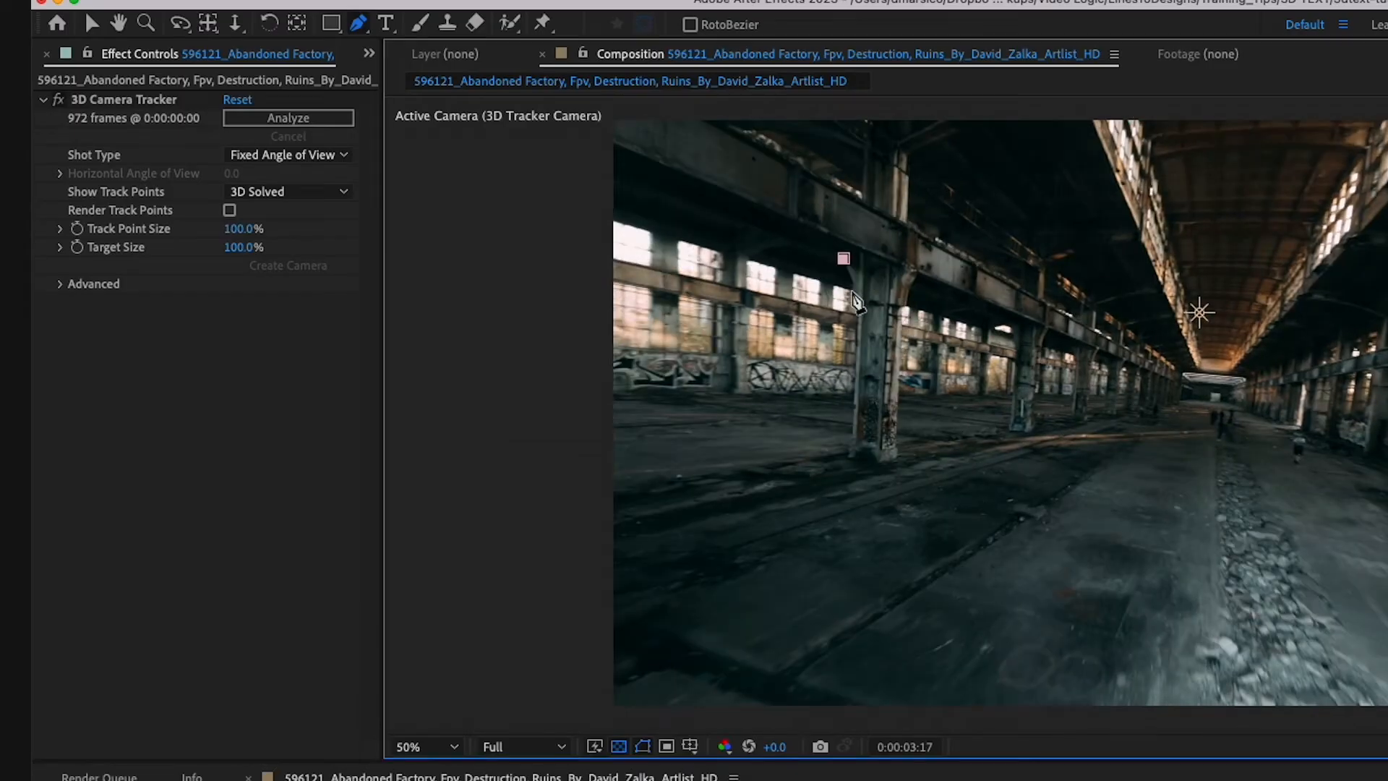
Draw Mask 1 around the pillar and keyframe its path across frames so the pillar covers GRIT
drag(843, 257, 847, 458)
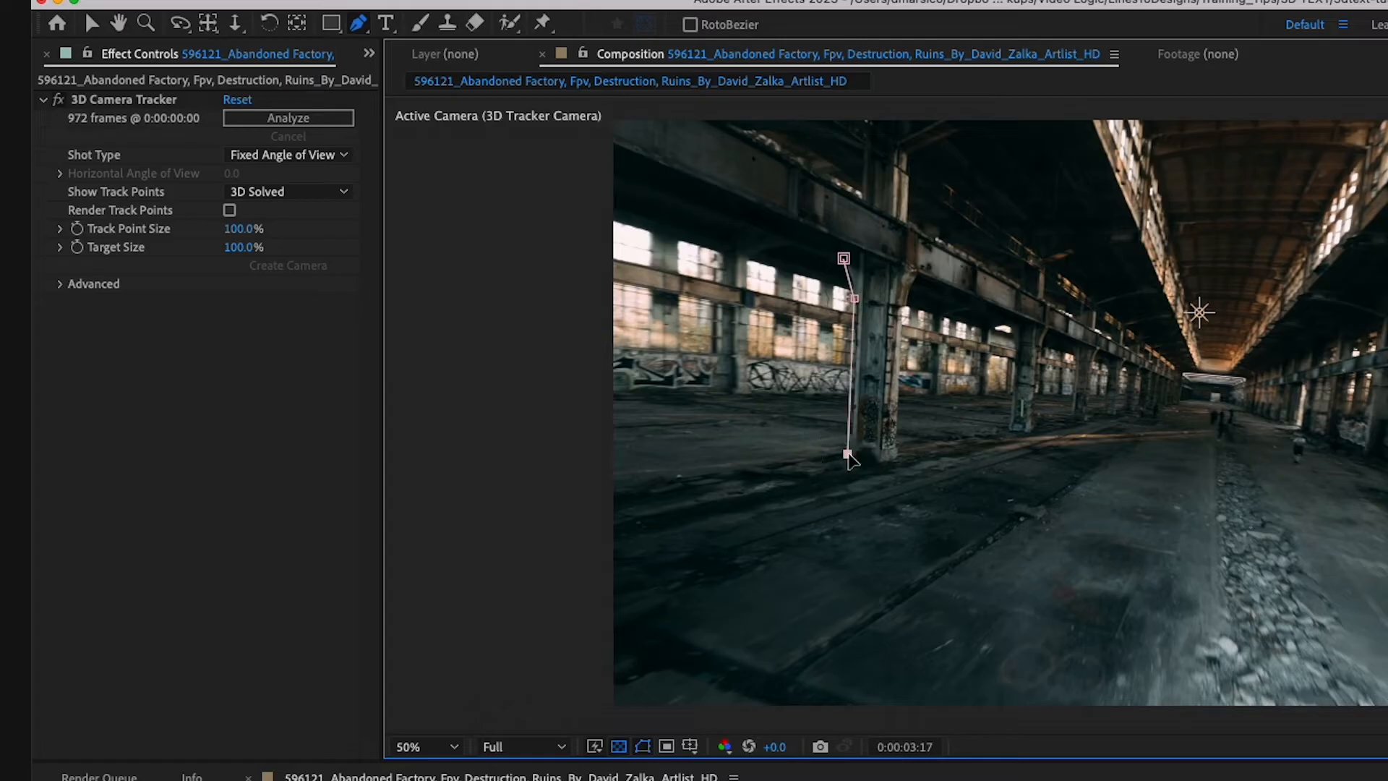
drag(848, 459, 902, 453)
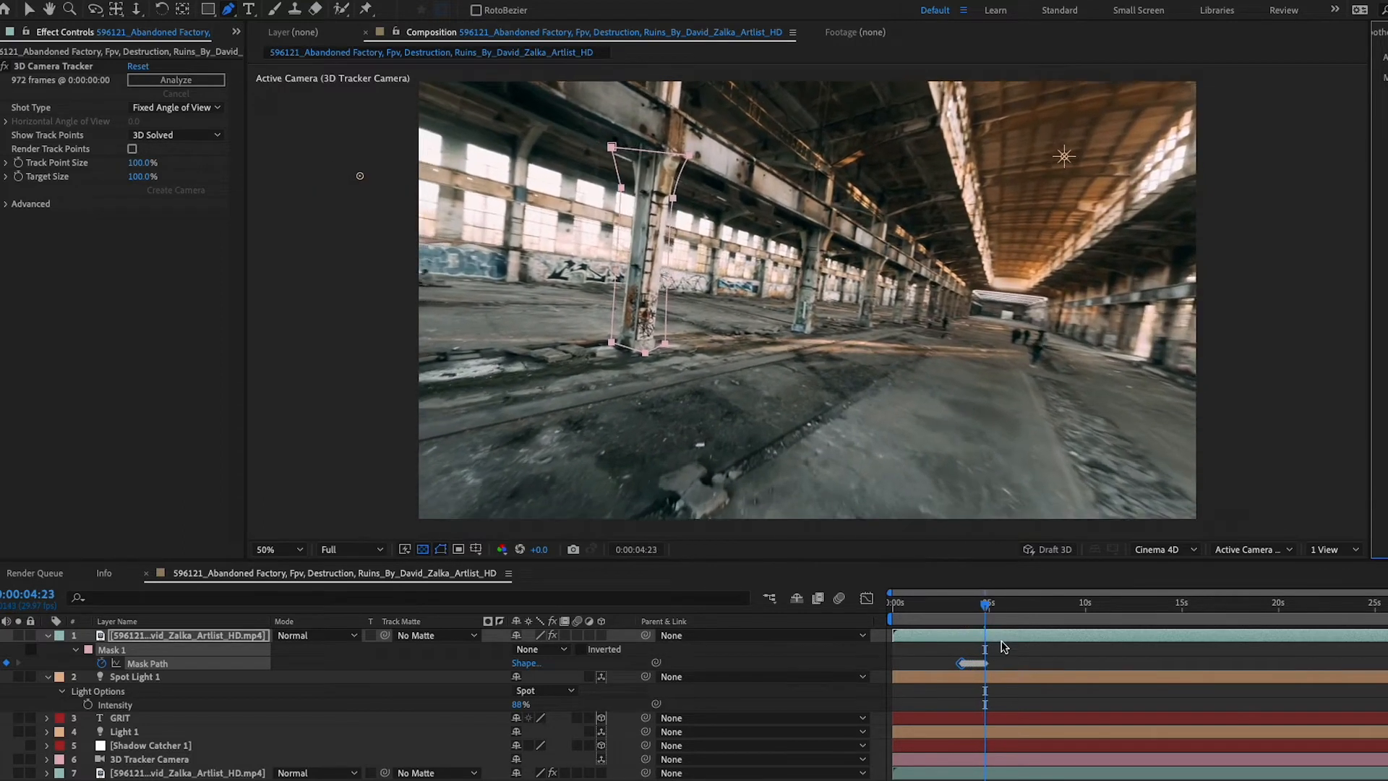
drag(985, 607, 969, 611)
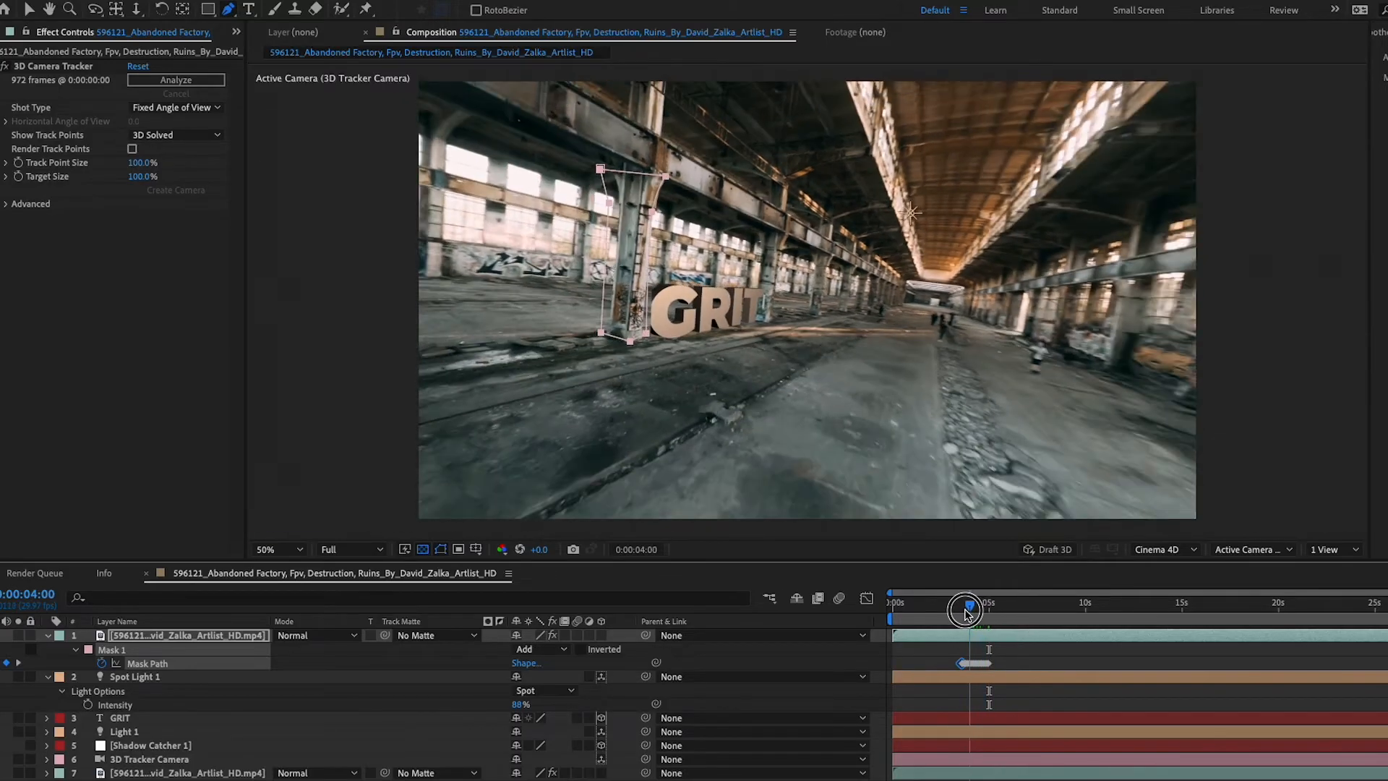
drag(967, 607, 958, 608)
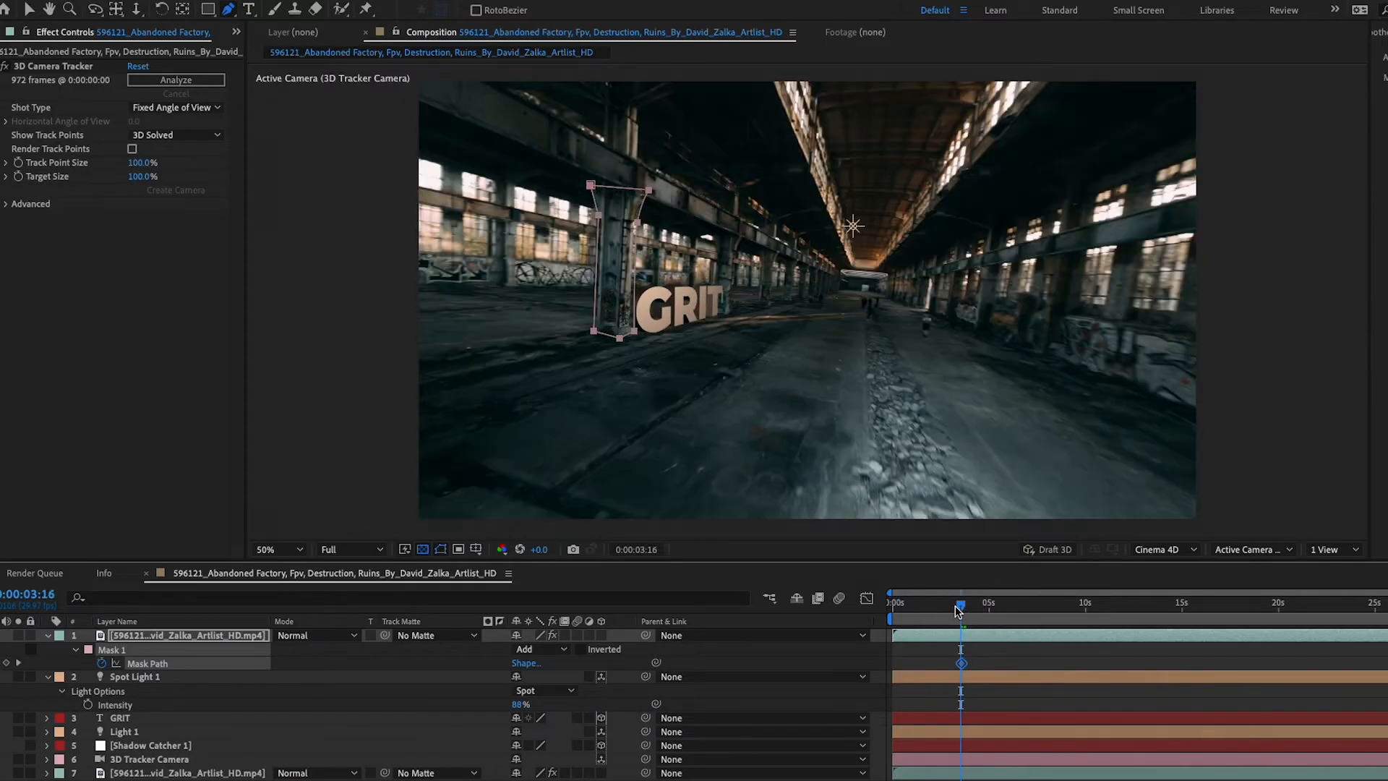
drag(960, 604, 966, 605)
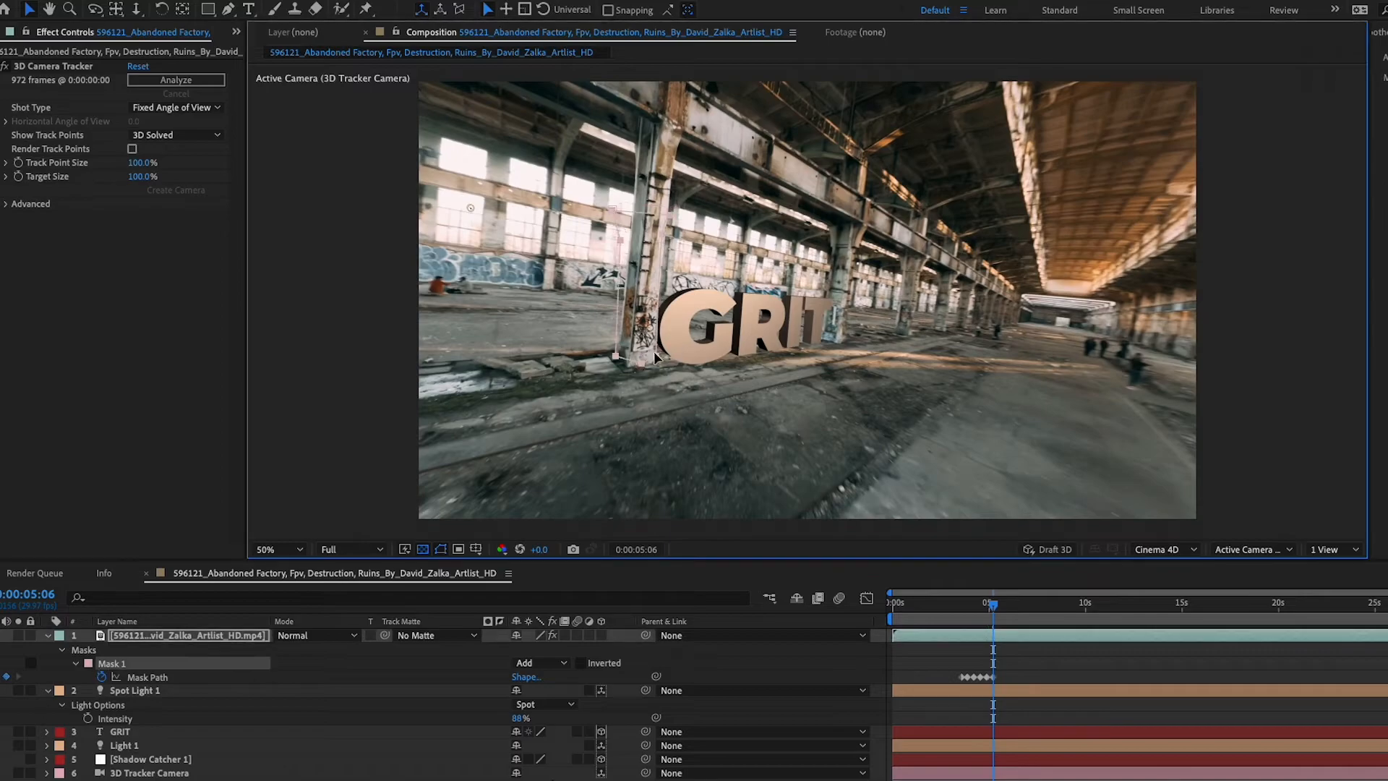
drag(992, 607, 974, 607)
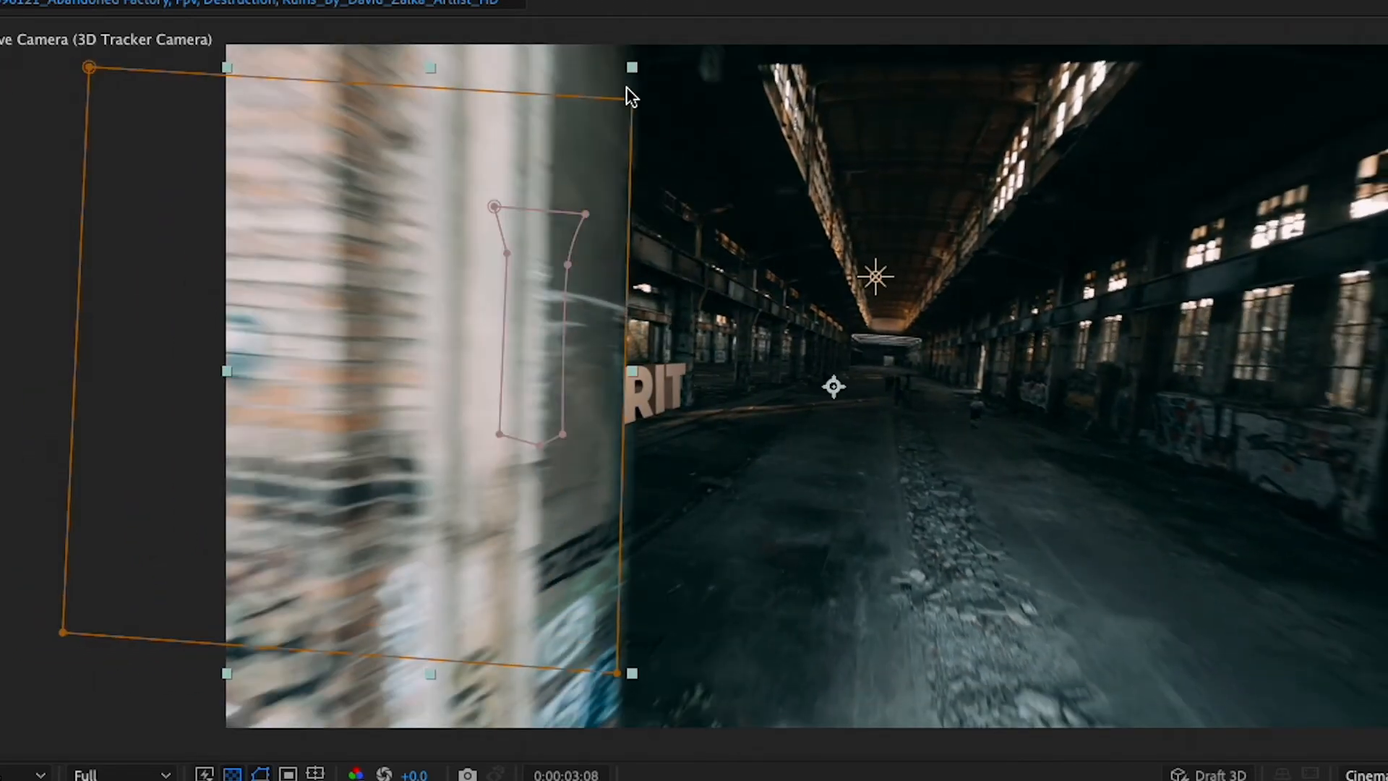
Shape Mask 2 around the near wall, then scrub through frames to verify the occlusion
drag(631, 67, 599, 88)
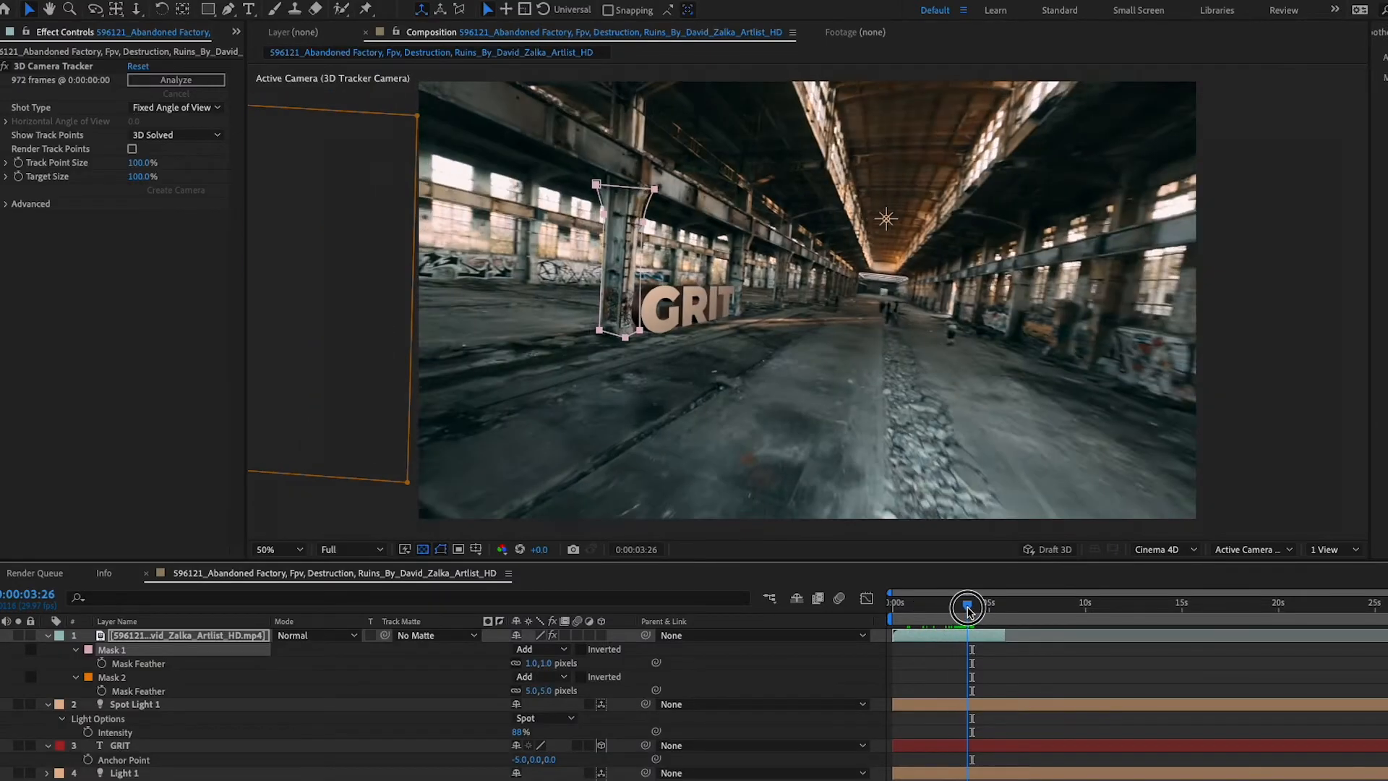
drag(967, 606, 973, 606)
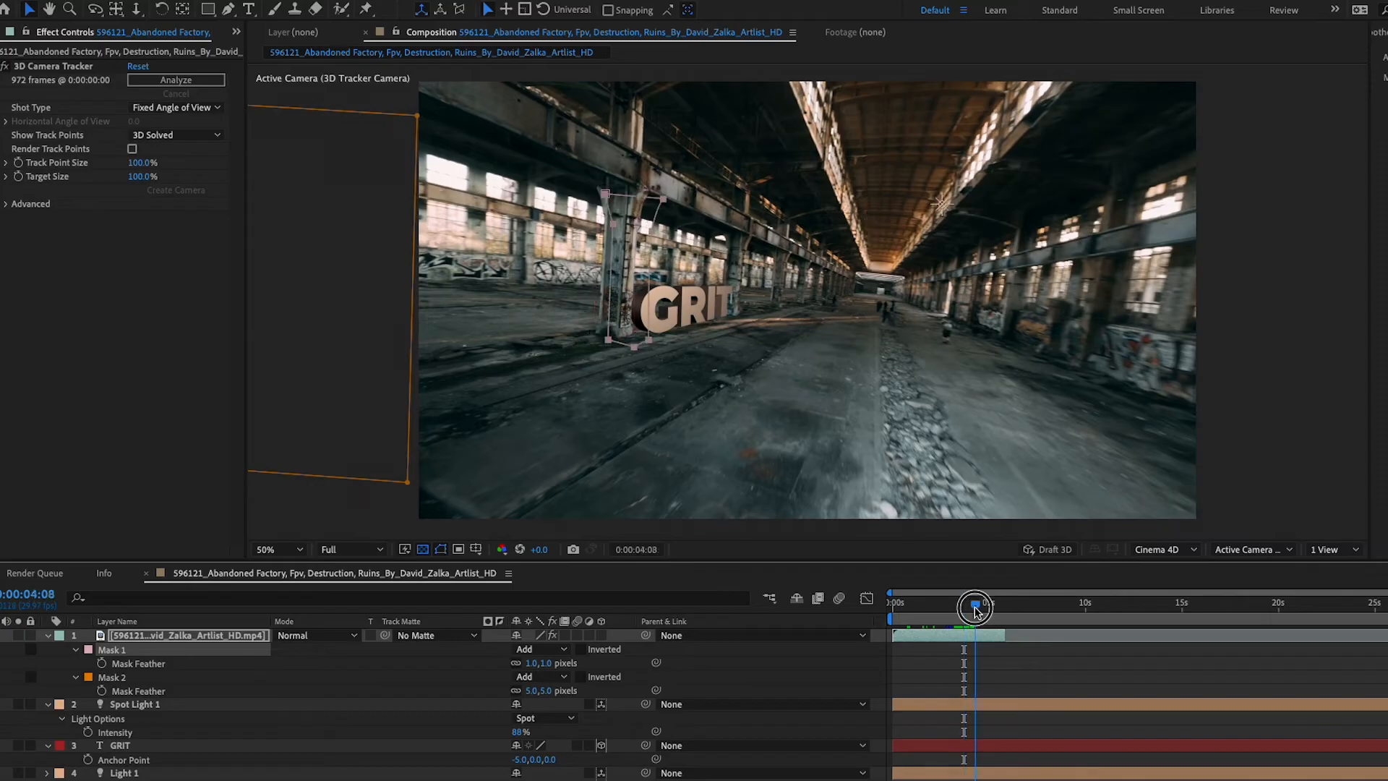
drag(973, 607, 949, 607)
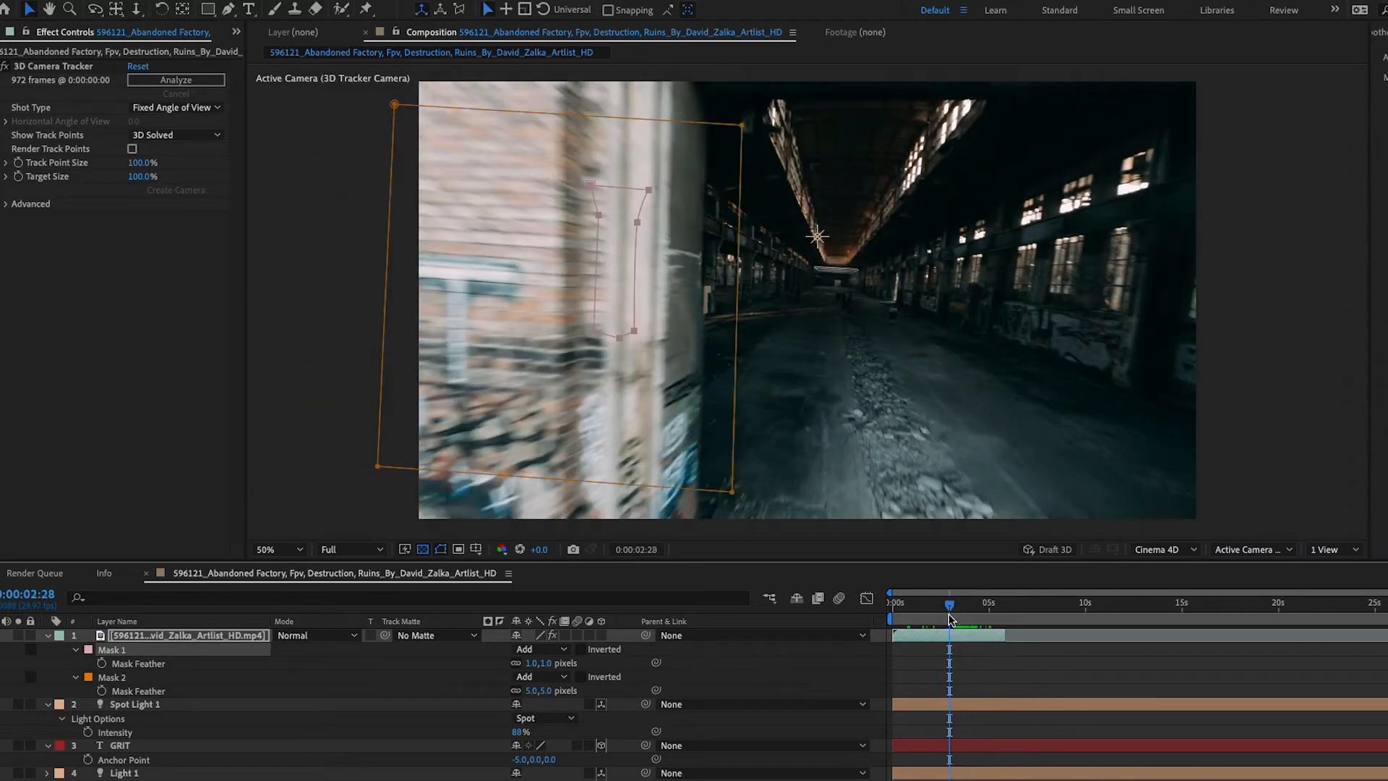
drag(949, 608, 1003, 608)
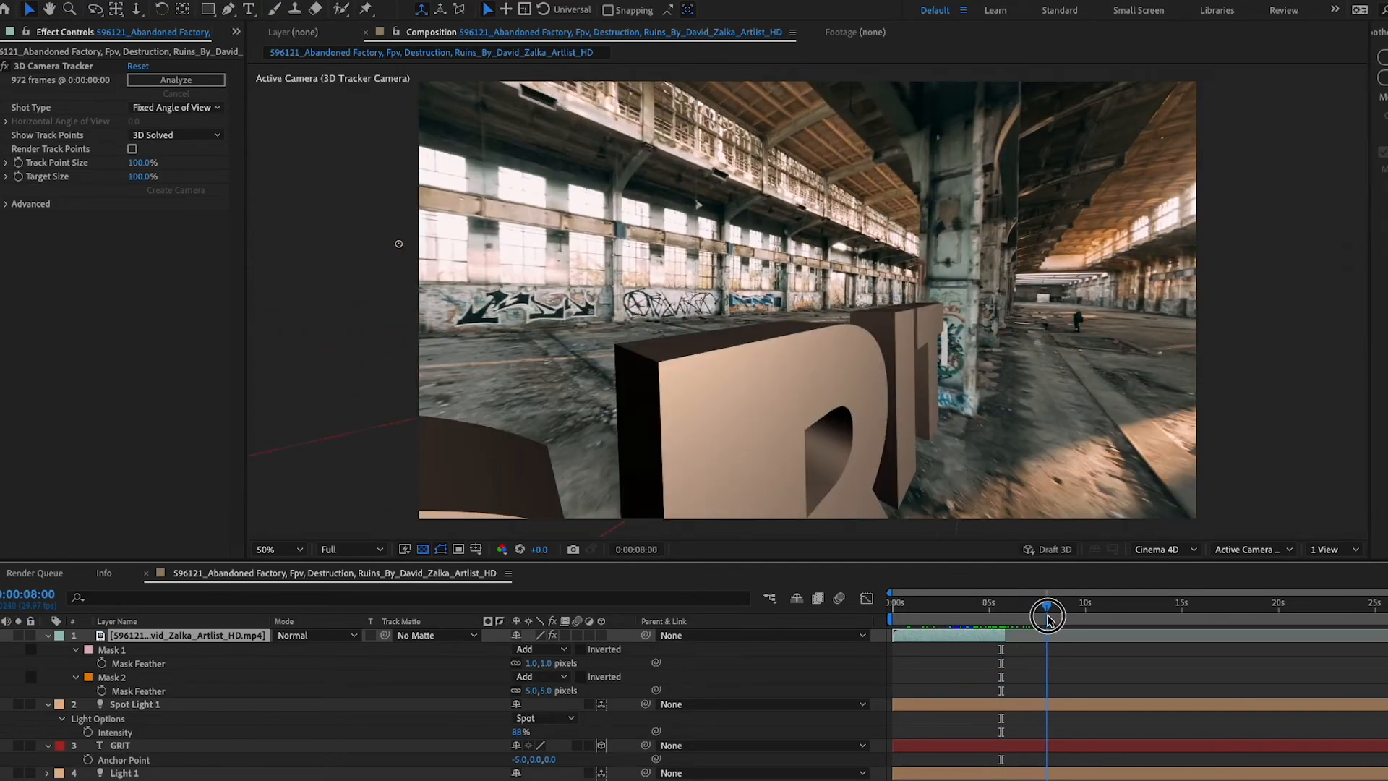
drag(1047, 614, 1070, 614)
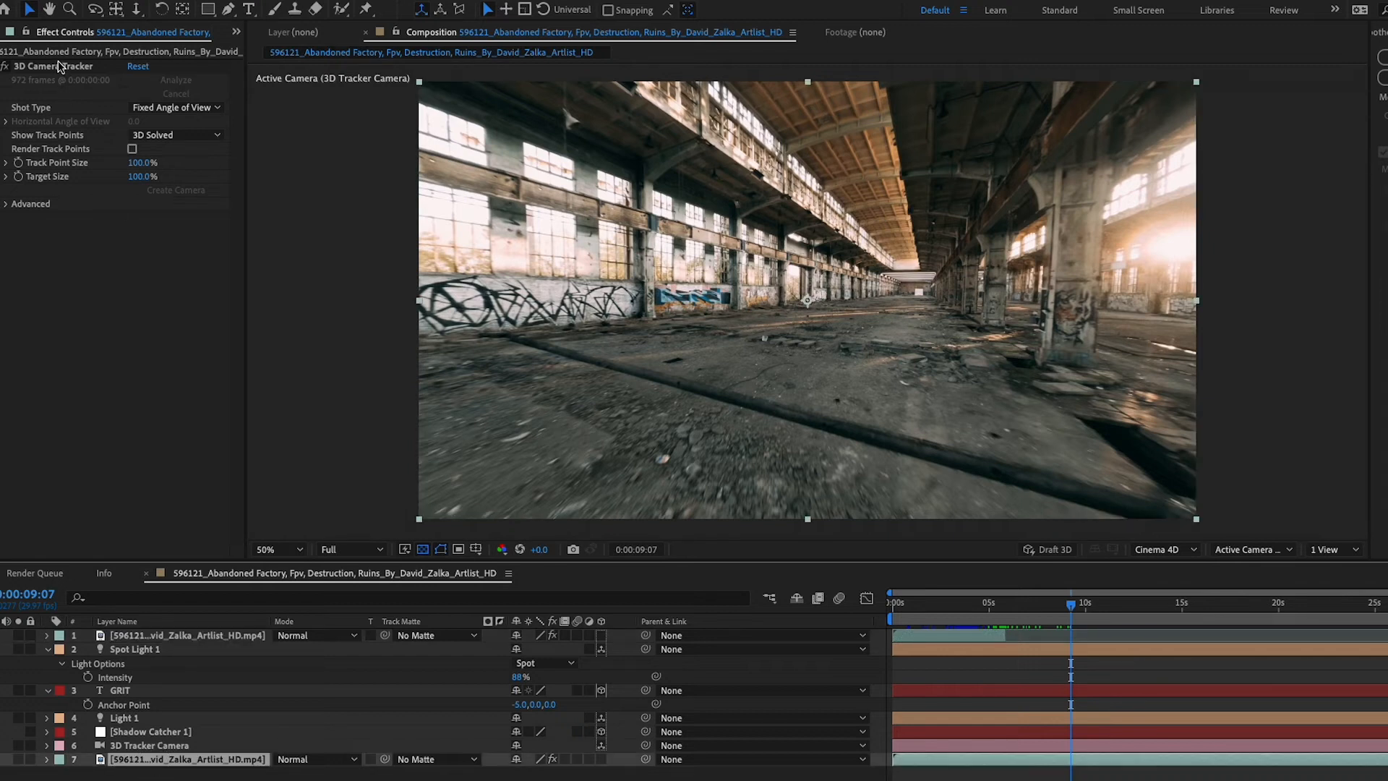
mouse_move(60, 66)
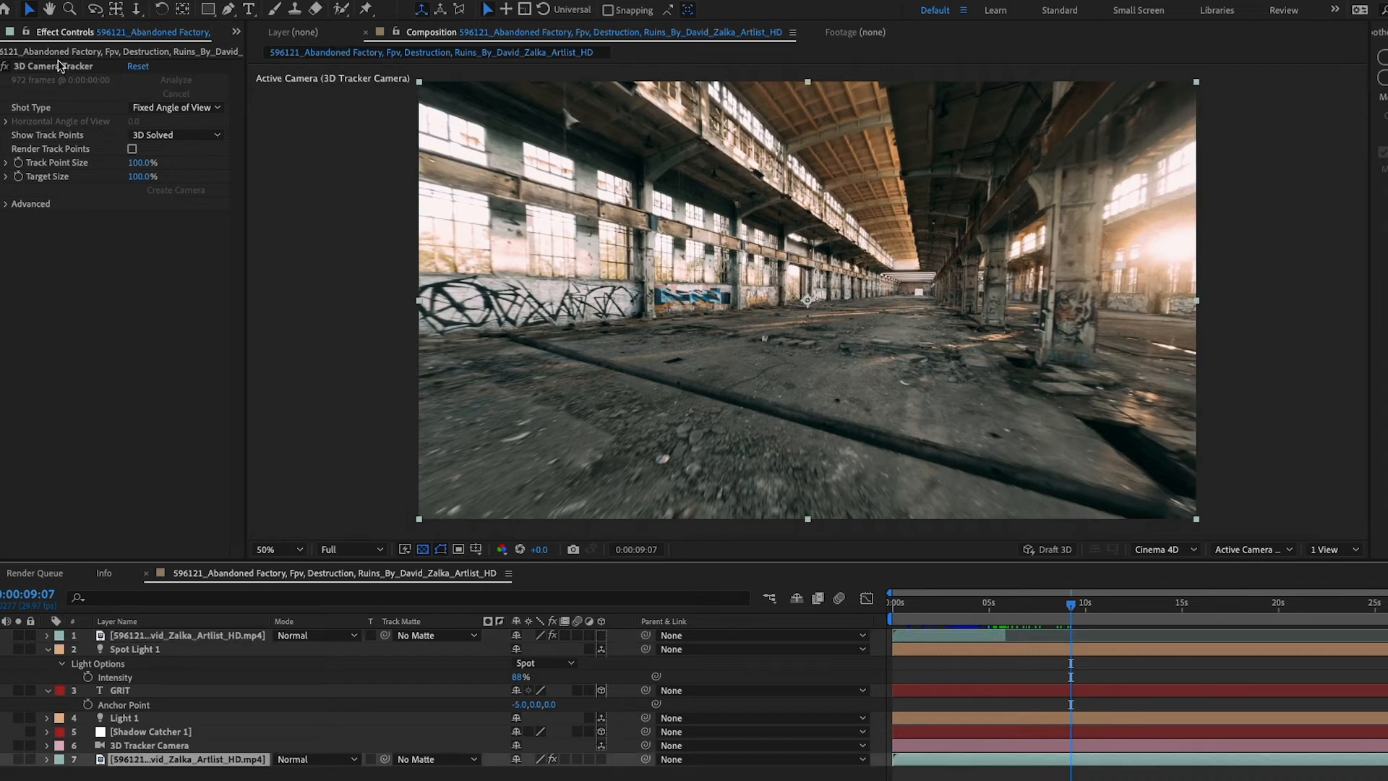
Select the 3D Camera Tracker effect to display its solved track points
click(53, 66)
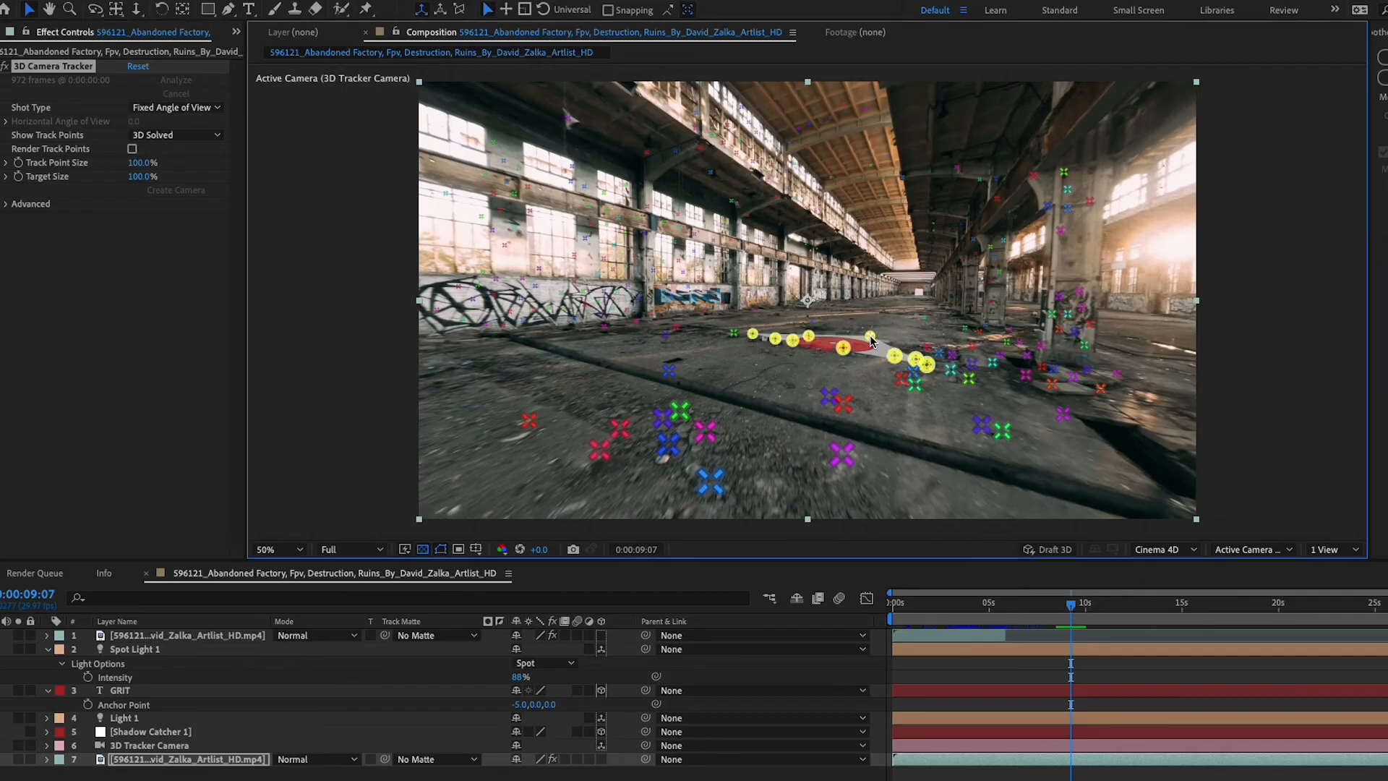
key(`)
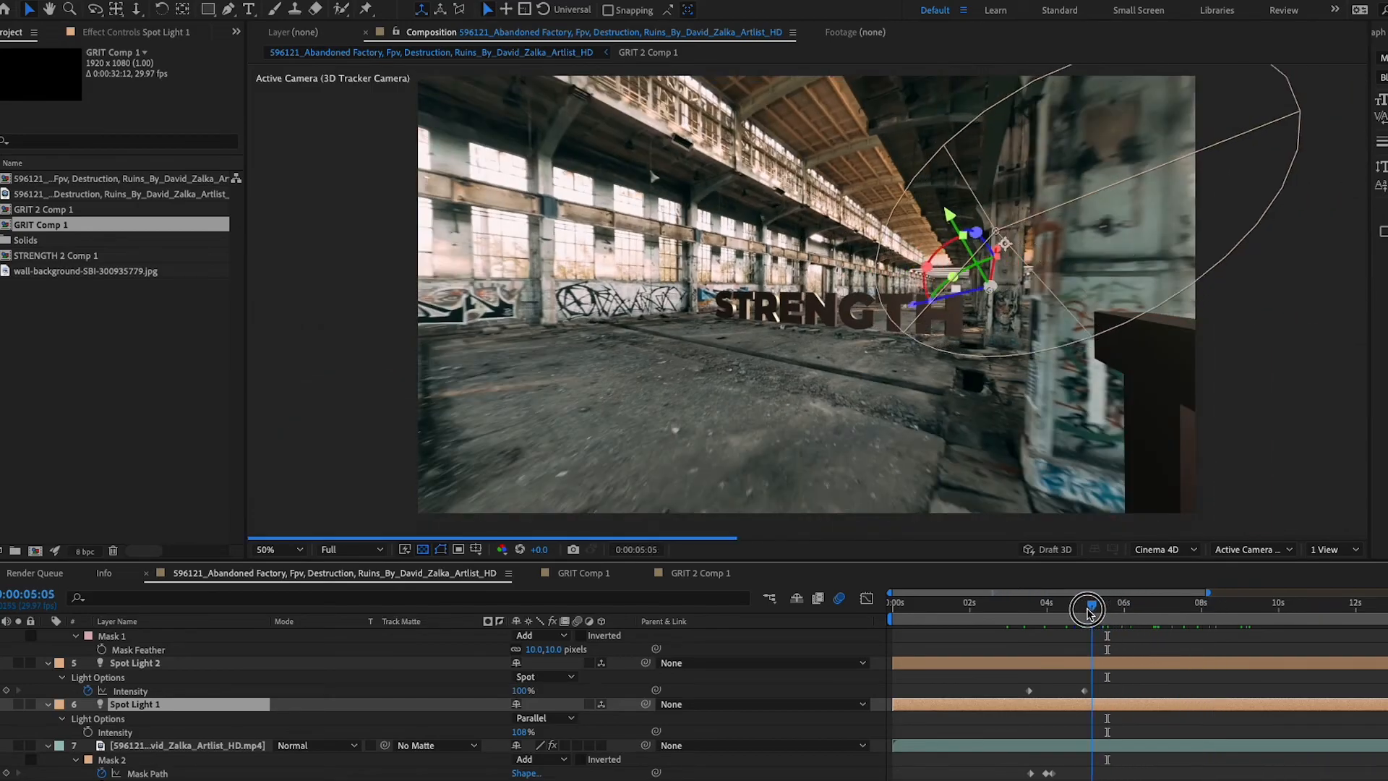
Scrub the timeline, then right-click the selected floor track points for layer-creation options
drag(1088, 609, 1068, 609)
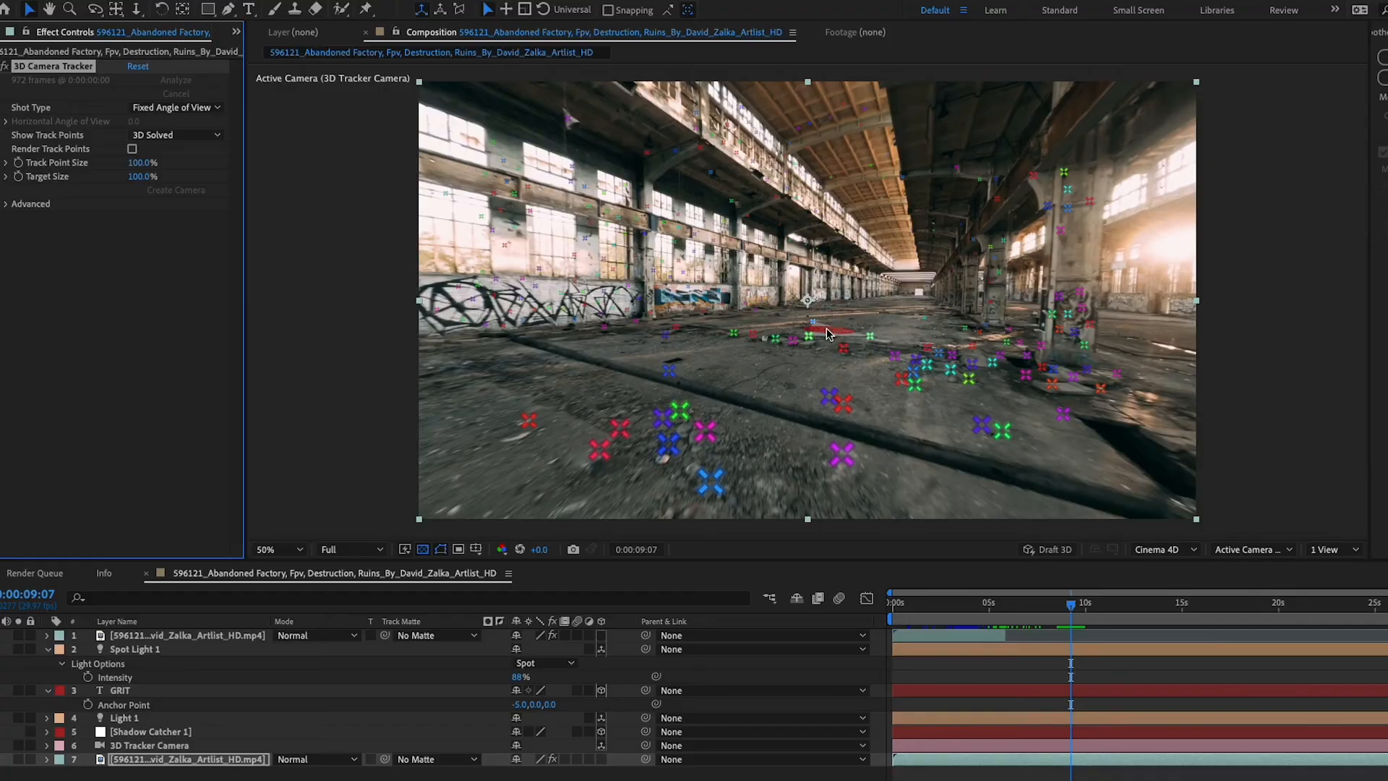
right_click(823, 334)
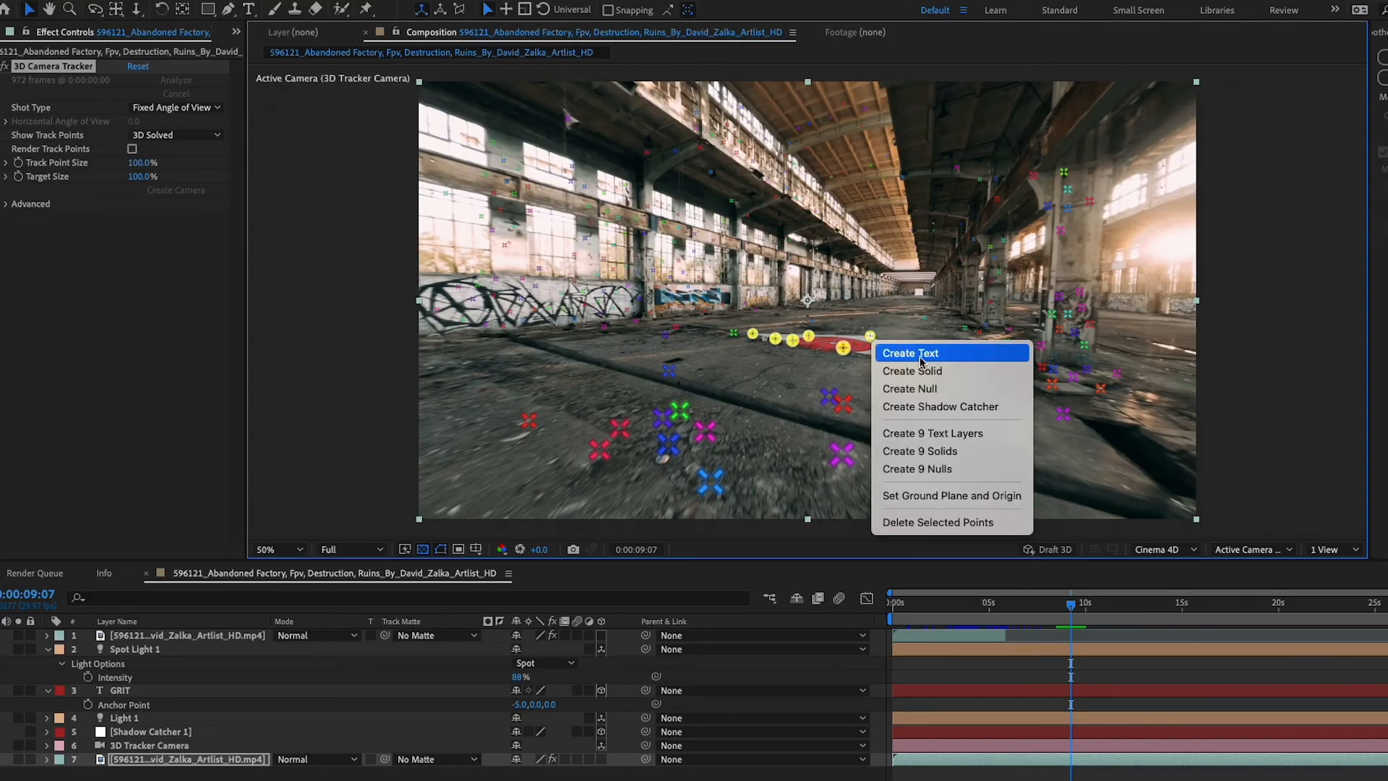